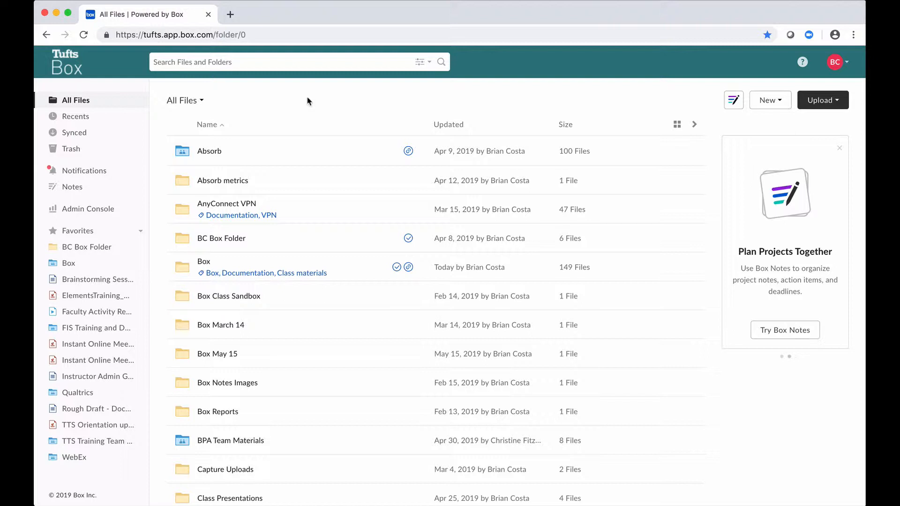
pyautogui.moveTo(325, 286)
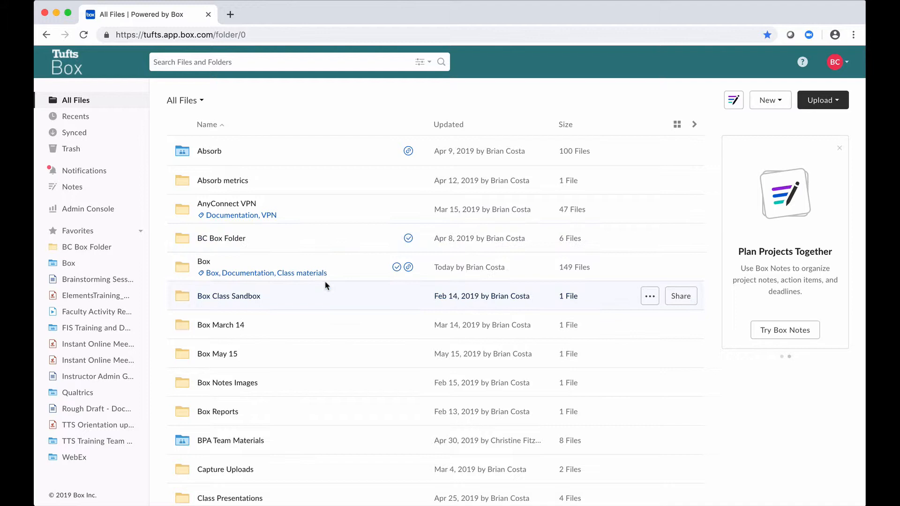
# Scroll All Files and open the Costa - Practice folder.
pyautogui.scroll(-3)
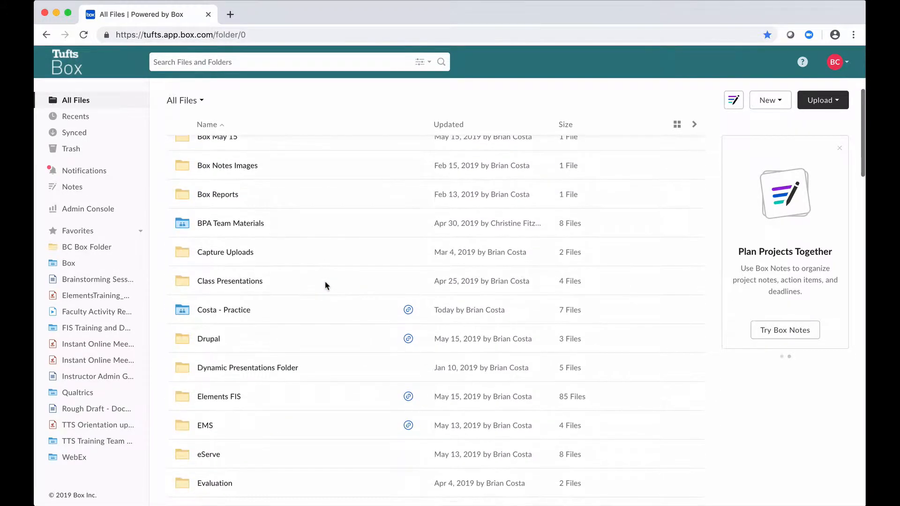
pyautogui.moveTo(325, 281)
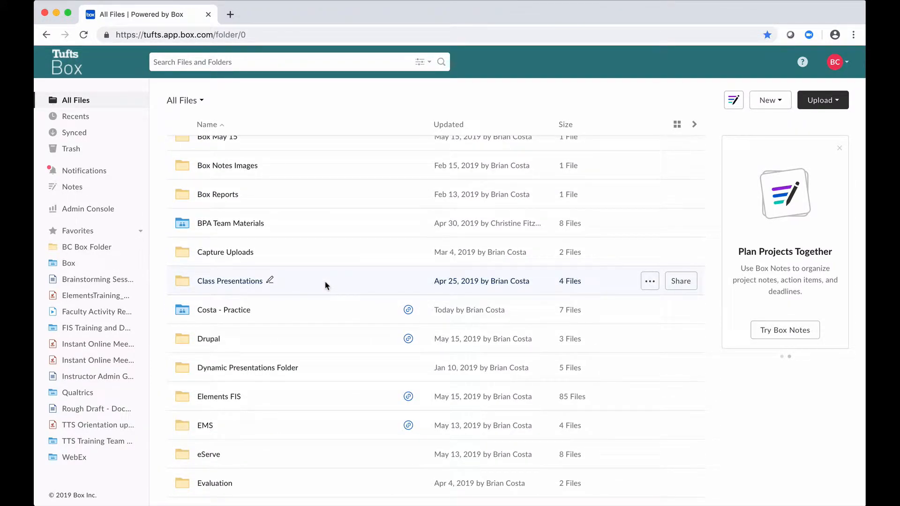
pyautogui.moveTo(233, 318)
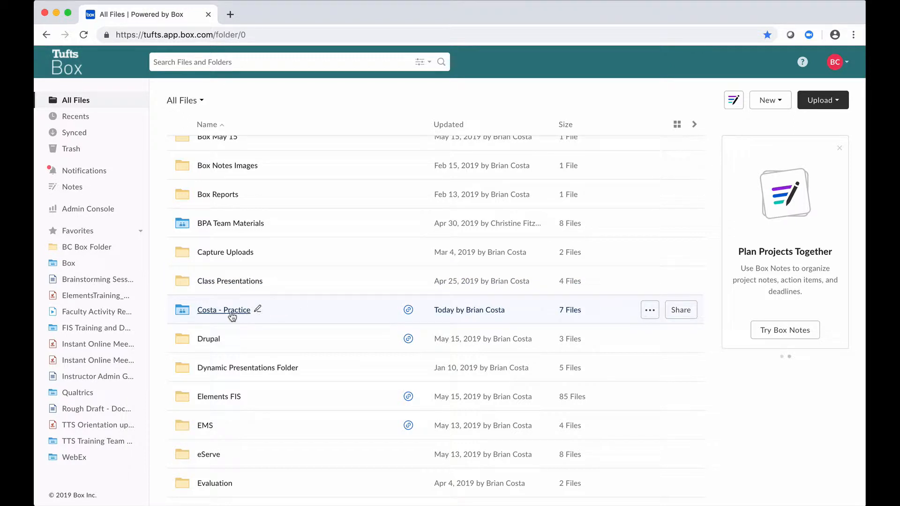
pyautogui.moveTo(223, 310)
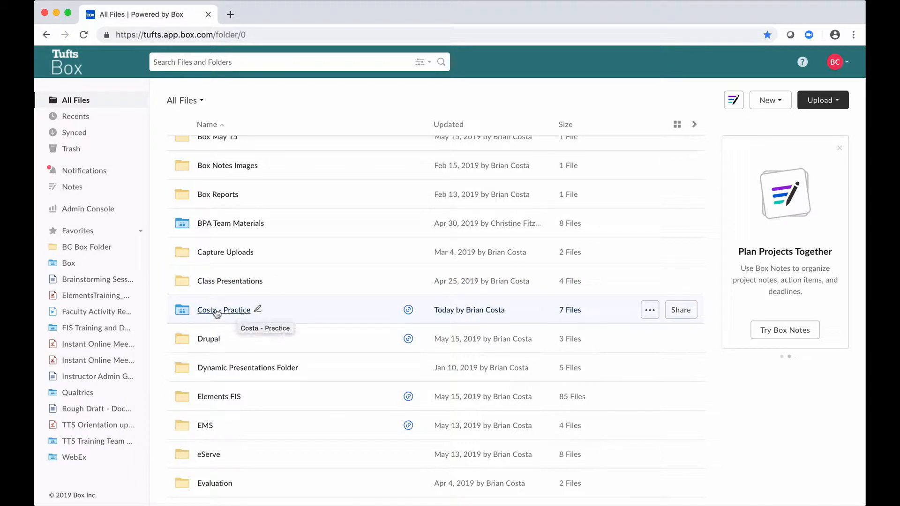
pyautogui.moveTo(223, 310)
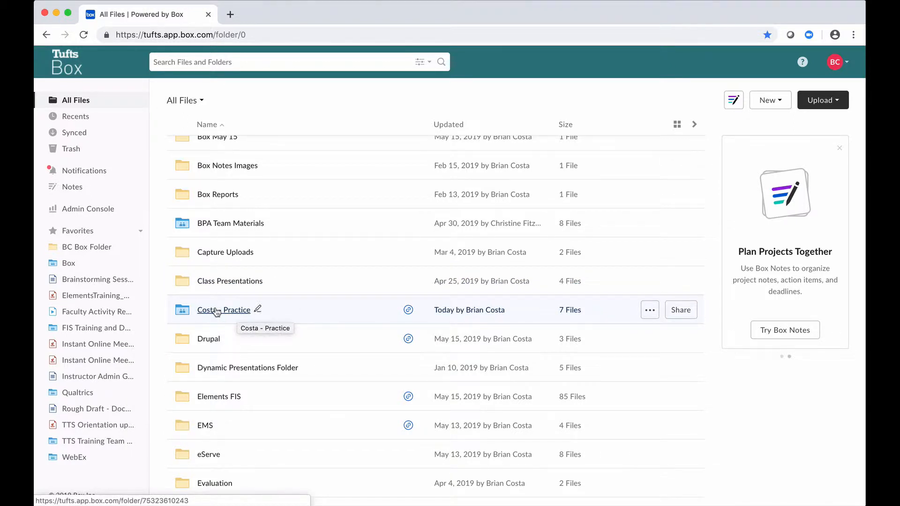
pyautogui.click(223, 310)
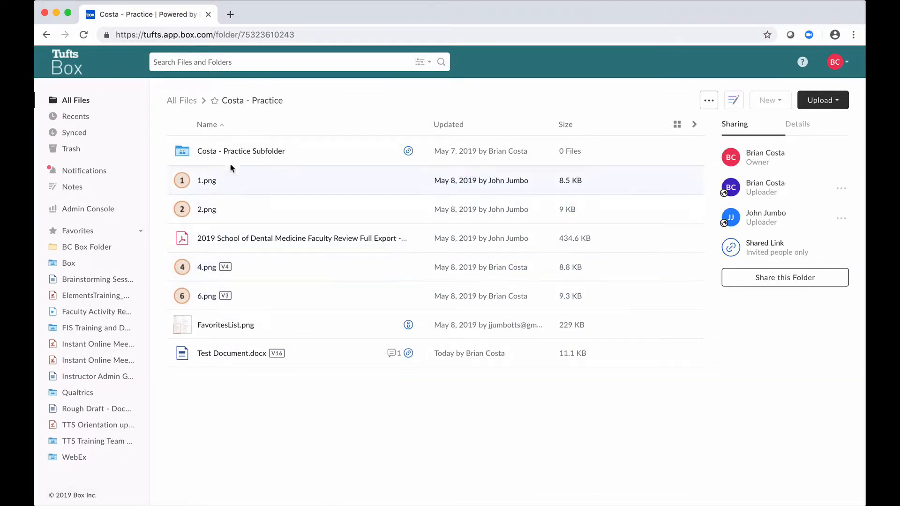
pyautogui.moveTo(241, 335)
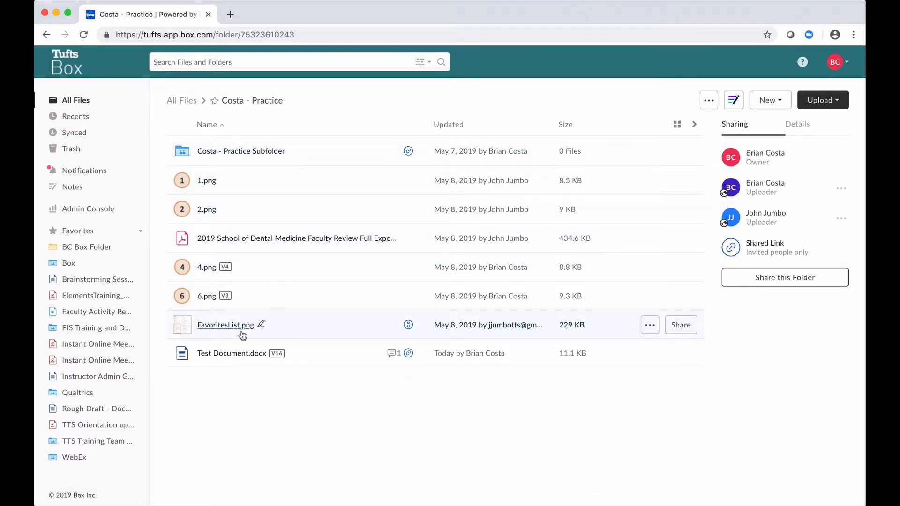
pyautogui.moveTo(224, 378)
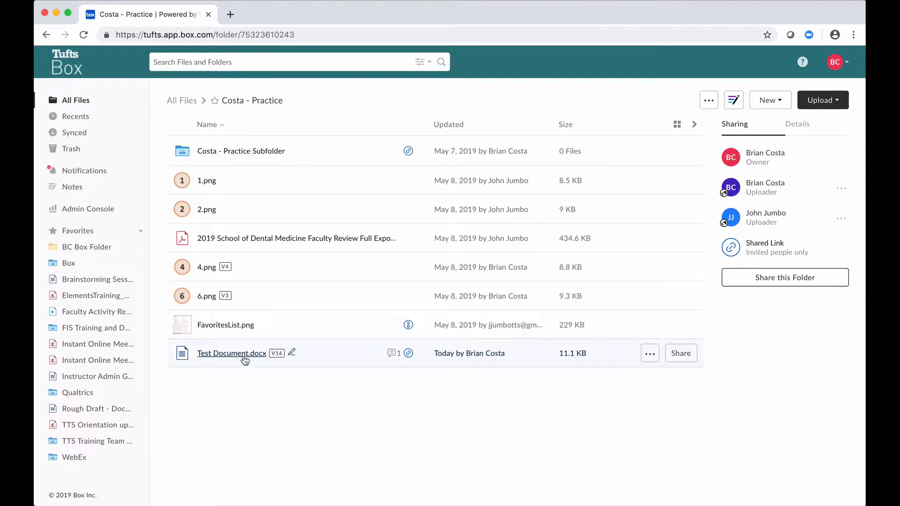
pyautogui.moveTo(344, 353)
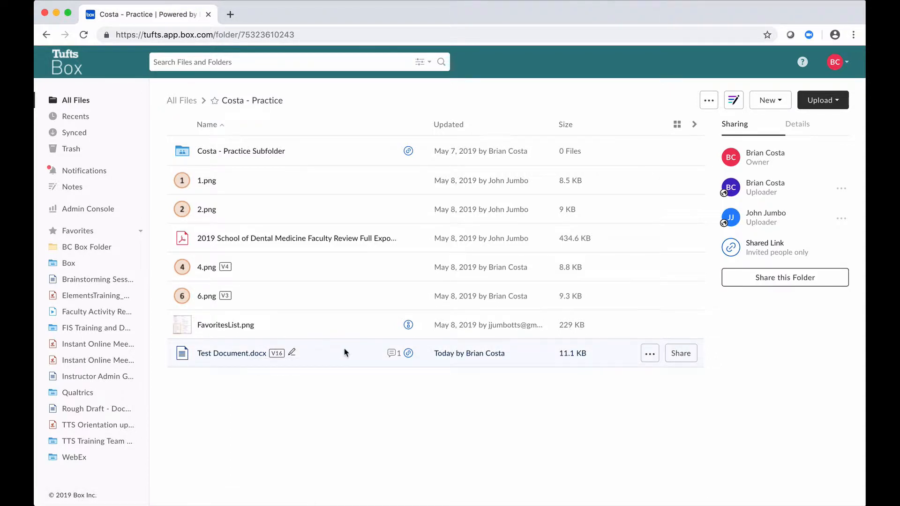
pyautogui.moveTo(616, 356)
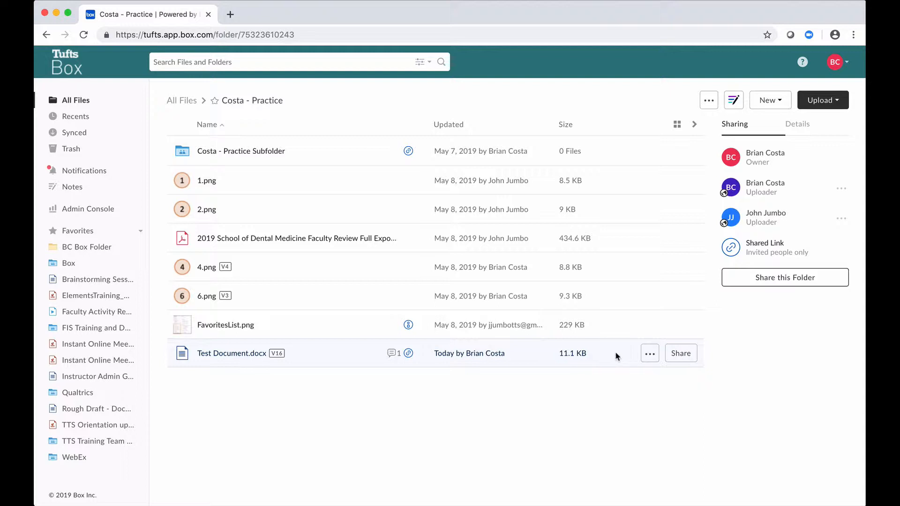
pyautogui.moveTo(649, 353)
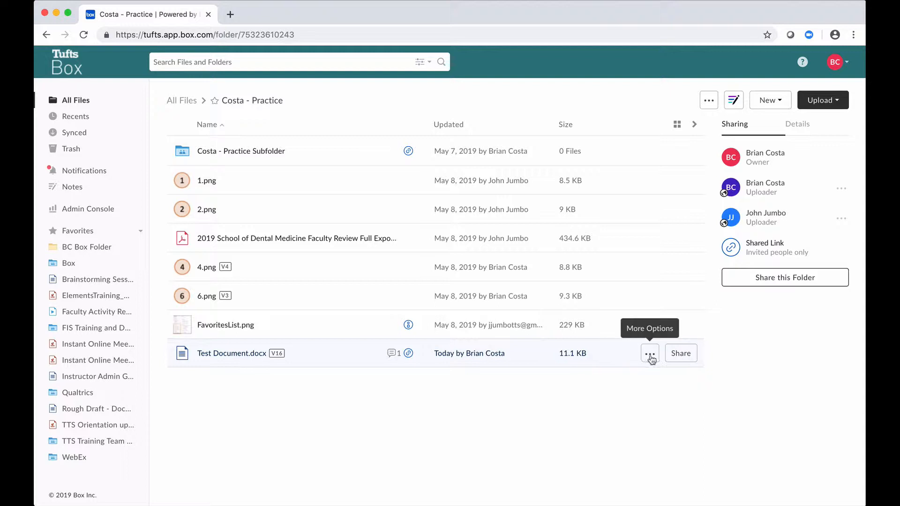
# Show Test Document.docx's Open with choices: Microsoft Word, Word Online, Google Docs.
pyautogui.click(649, 353)
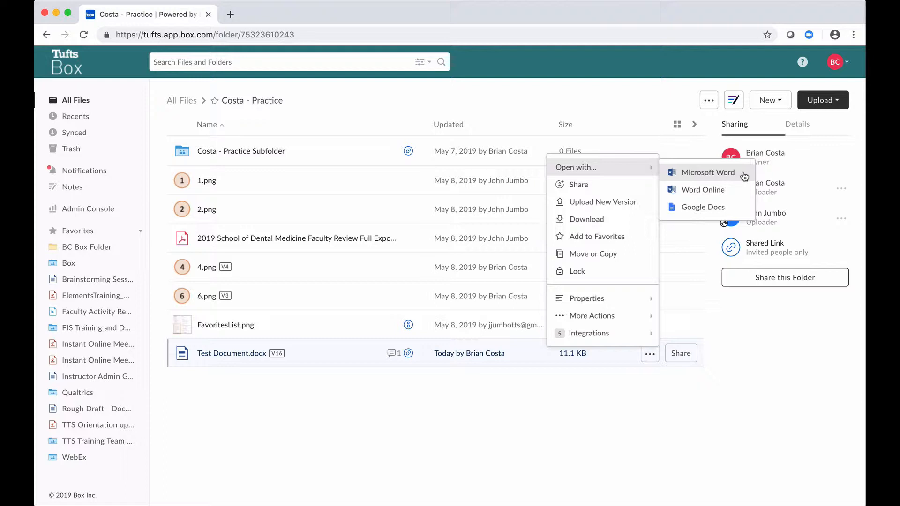
pyautogui.moveTo(745, 185)
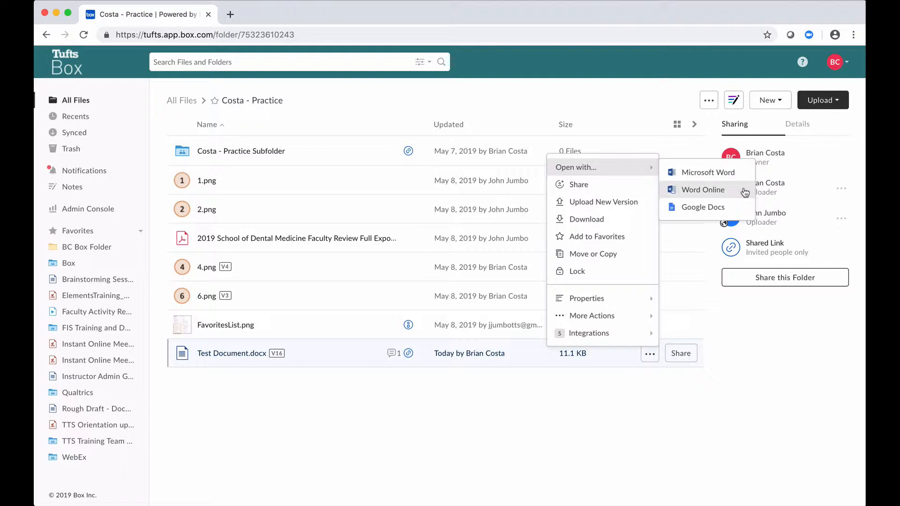
pyautogui.moveTo(400, 348)
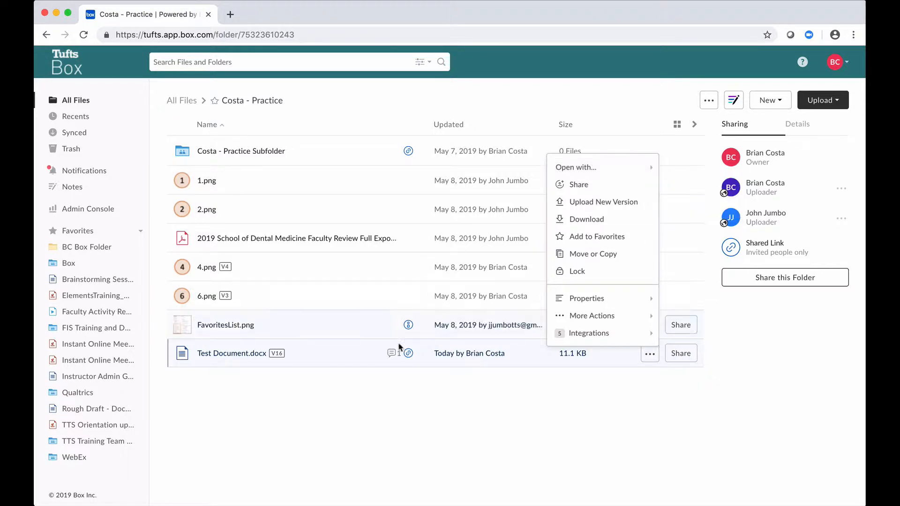
# Dismiss Test Document.docx's More Options menu without choosing an action.
pyautogui.click(317, 394)
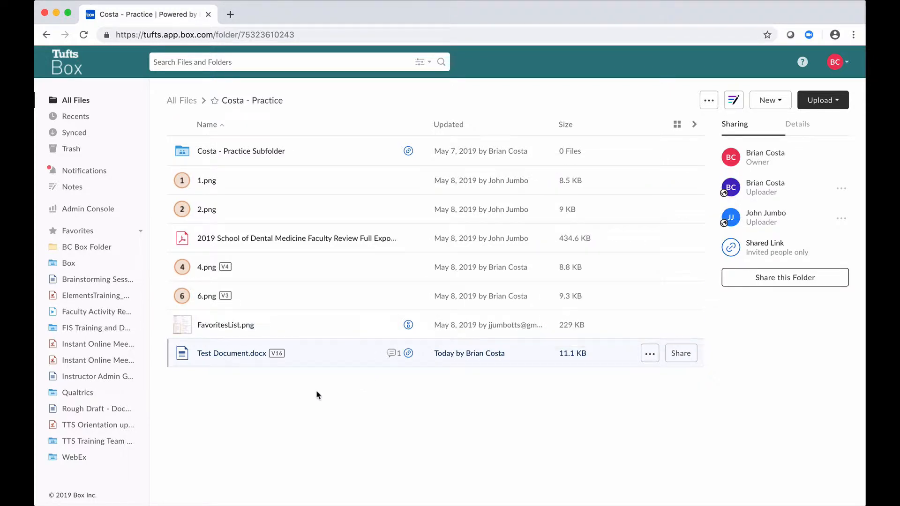
pyautogui.moveTo(217, 364)
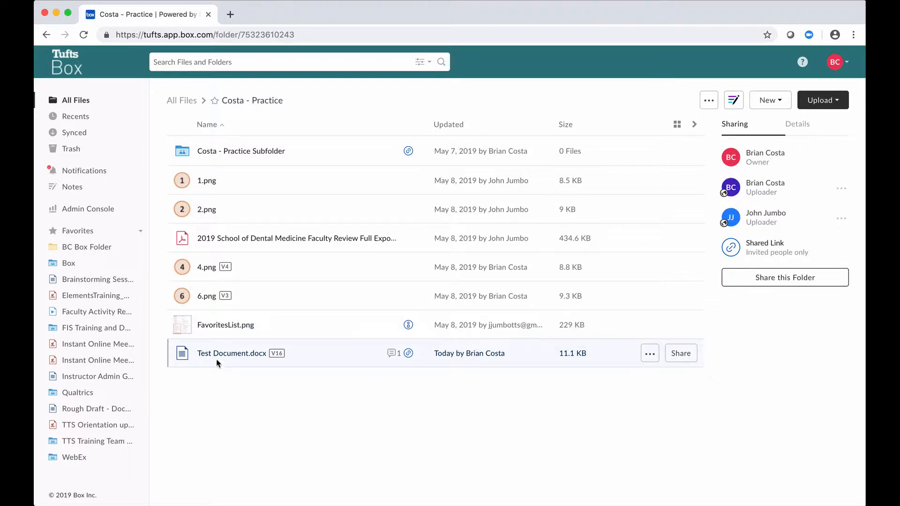
pyautogui.moveTo(231, 353)
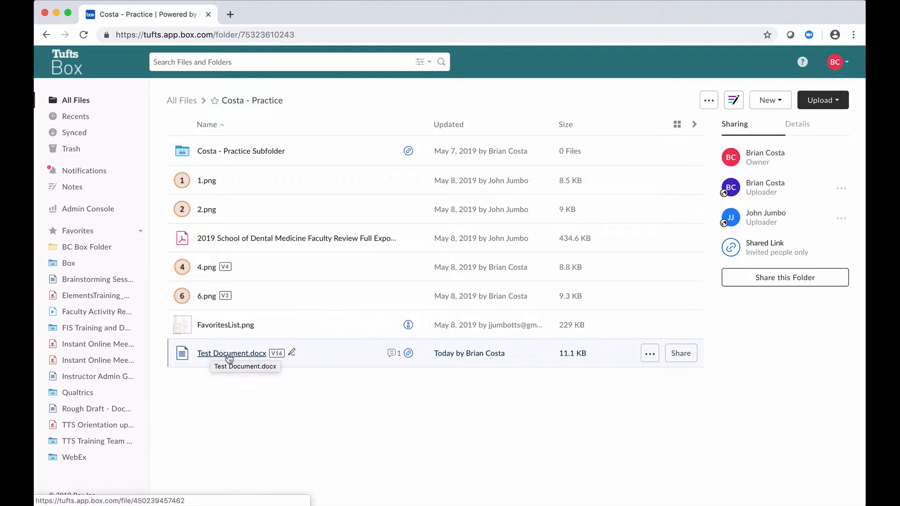
pyautogui.moveTo(231, 353)
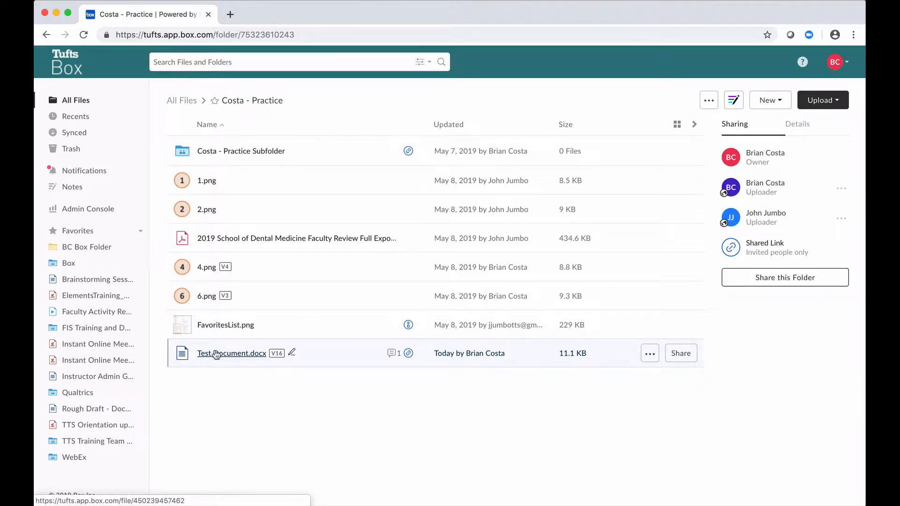
# Preview Test Document.docx and list its Open choices: Word, Word Online, Google Docs, Adobe Sign.
pyautogui.click(231, 353)
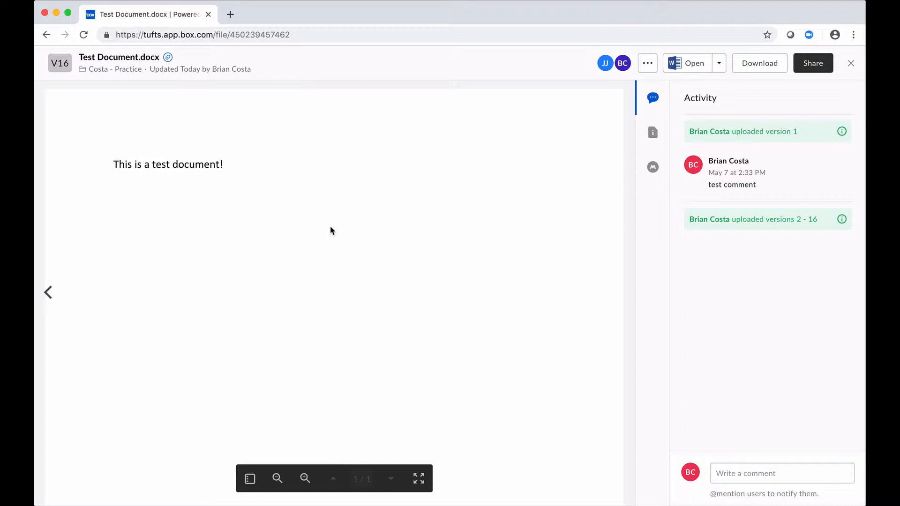
pyautogui.moveTo(233, 195)
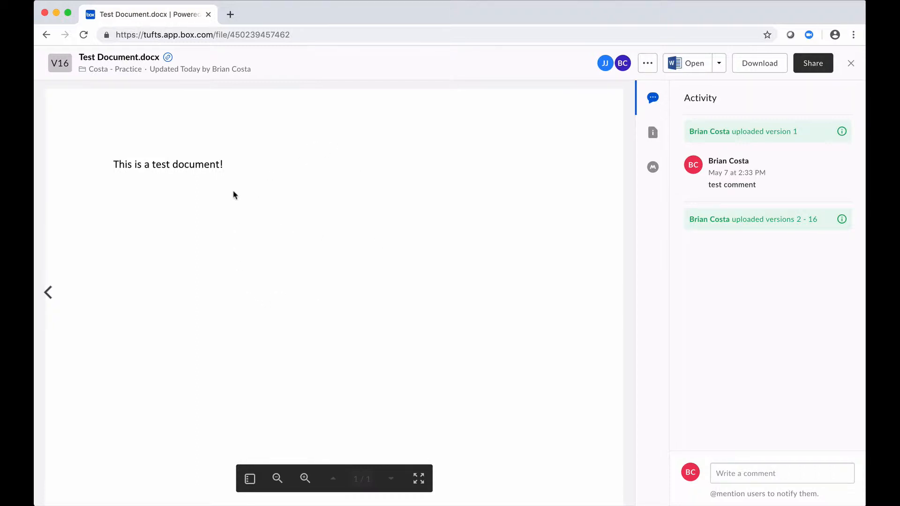
pyautogui.moveTo(320, 155)
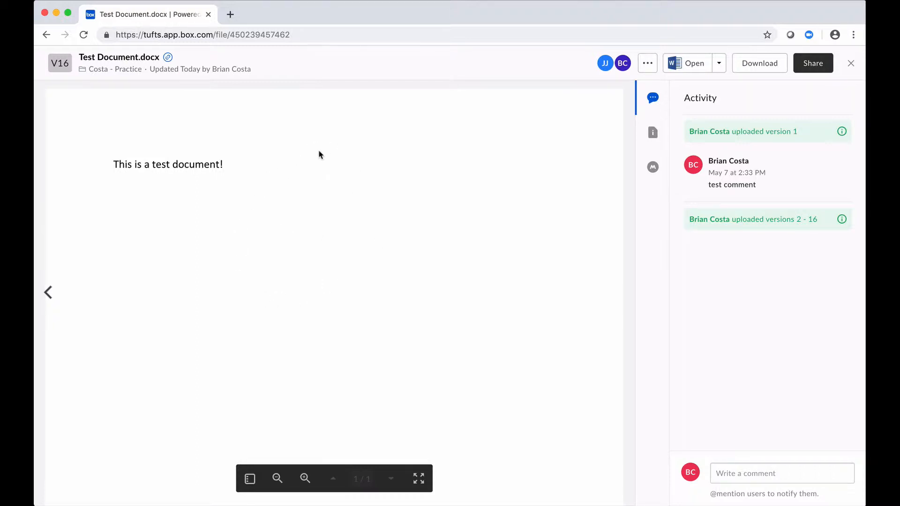
pyautogui.moveTo(217, 191)
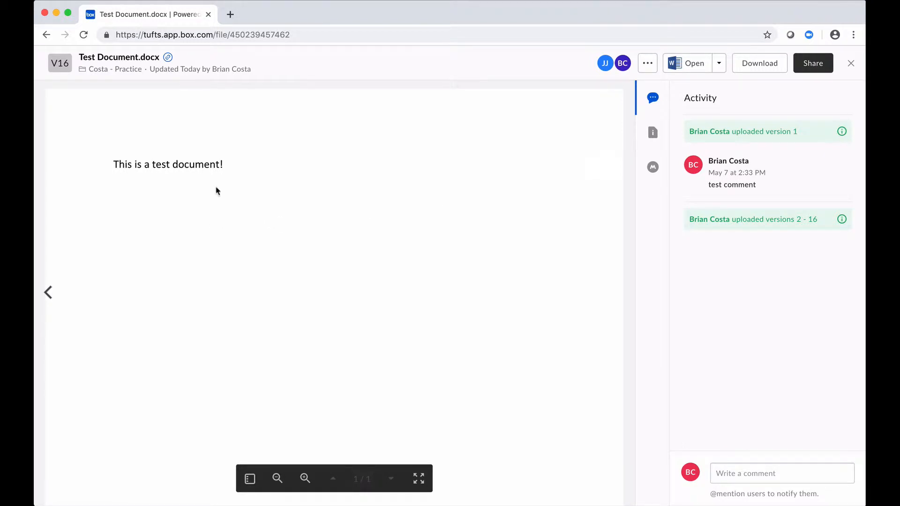
pyautogui.moveTo(514, 149)
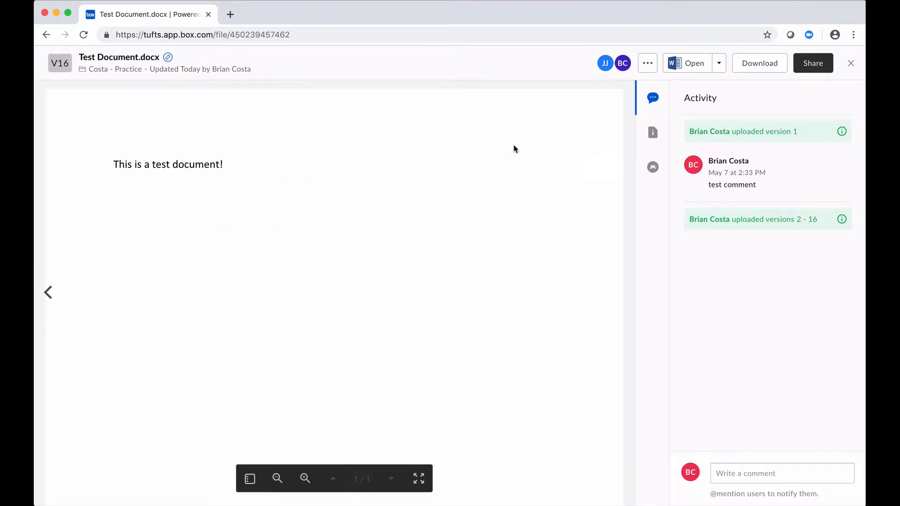
pyautogui.moveTo(718, 63)
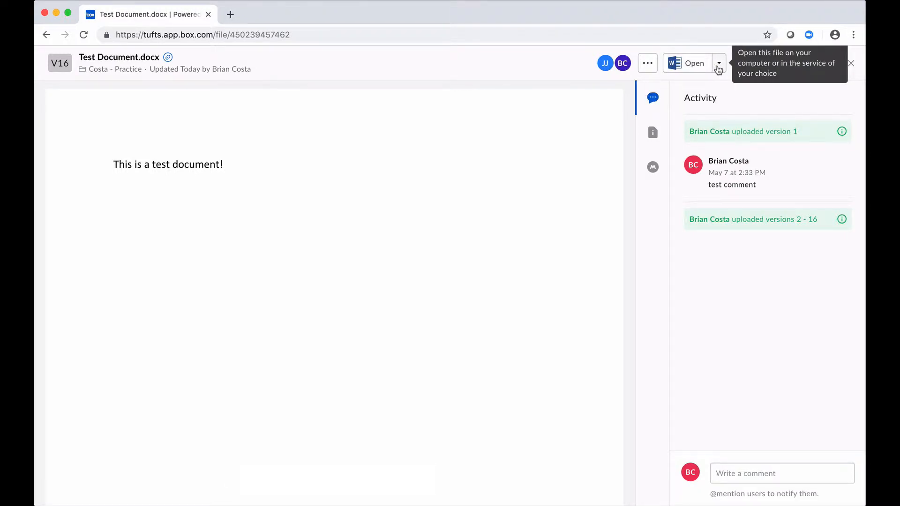
pyautogui.click(718, 63)
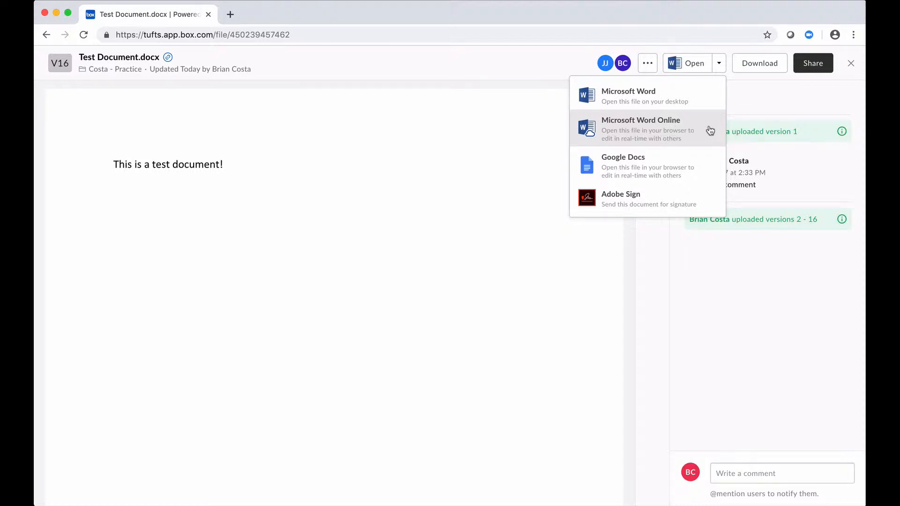
# Open the document in Microsoft Word Online and add a second line 'Test'.
pyautogui.click(640, 129)
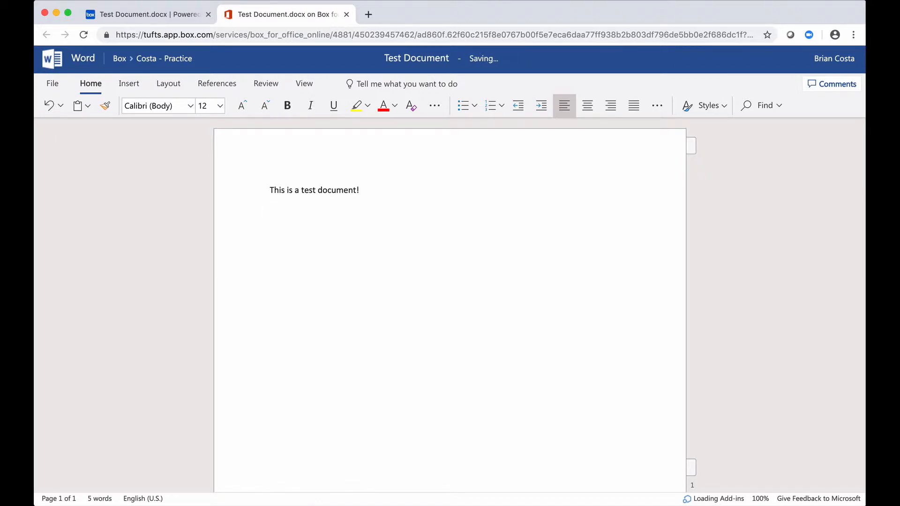
pyautogui.write('Test')
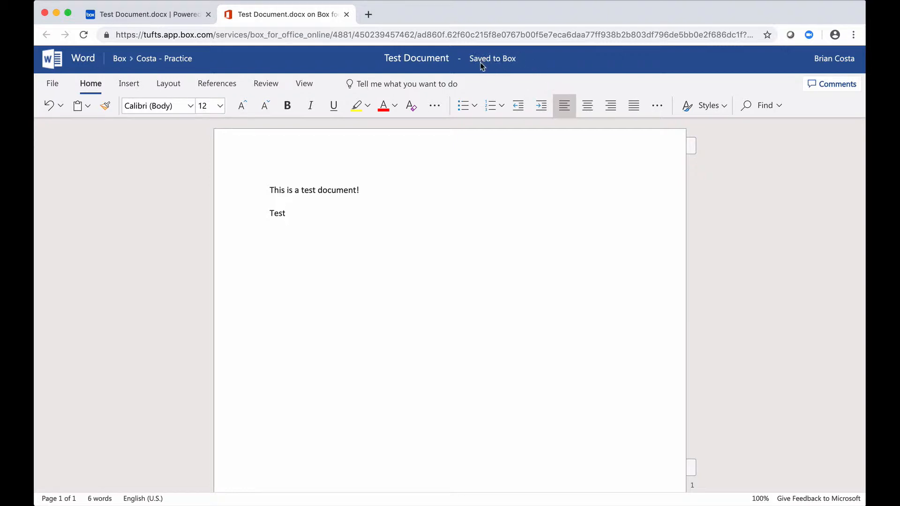
pyautogui.moveTo(499, 69)
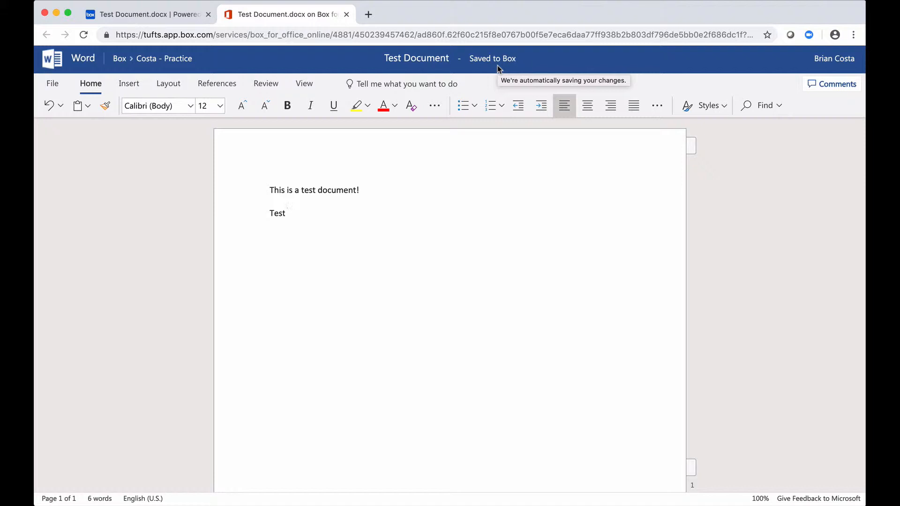
pyautogui.moveTo(440, 207)
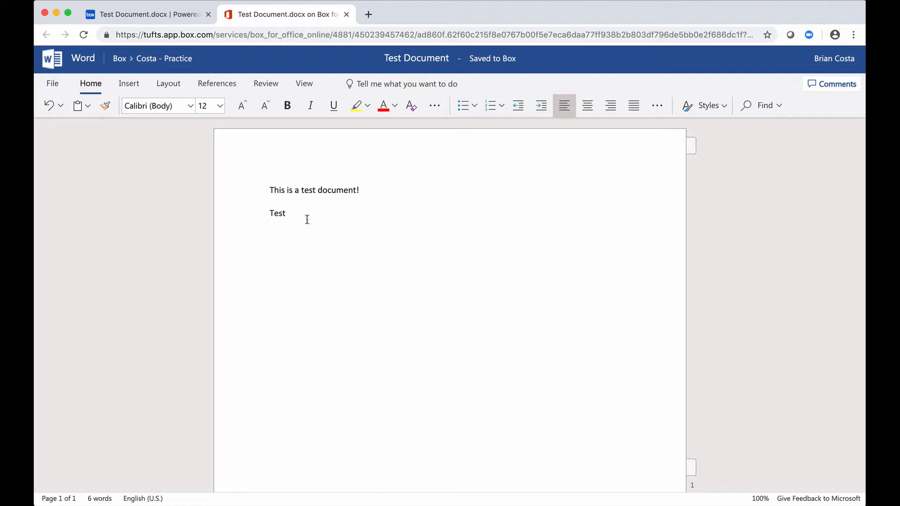
pyautogui.moveTo(340, 47)
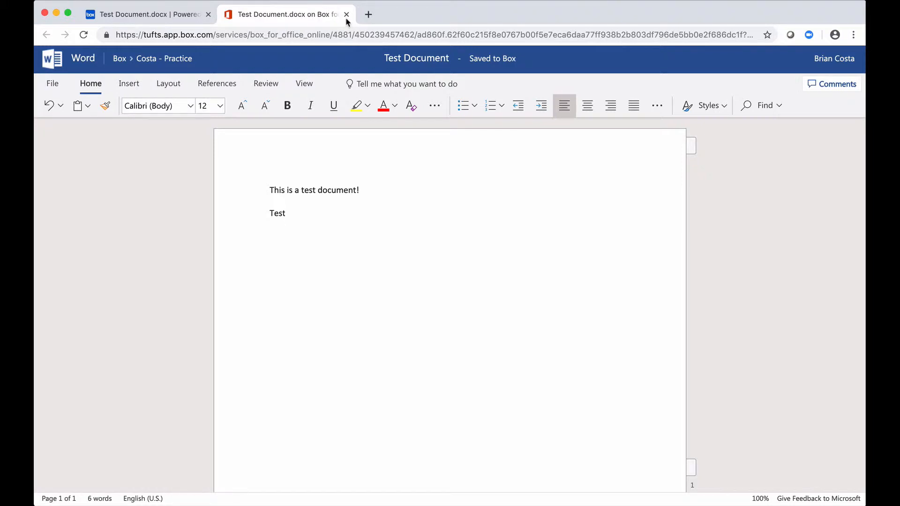
# Close Word Online, dismiss the launch notice, and refresh the preview to version 17.
pyautogui.click(346, 15)
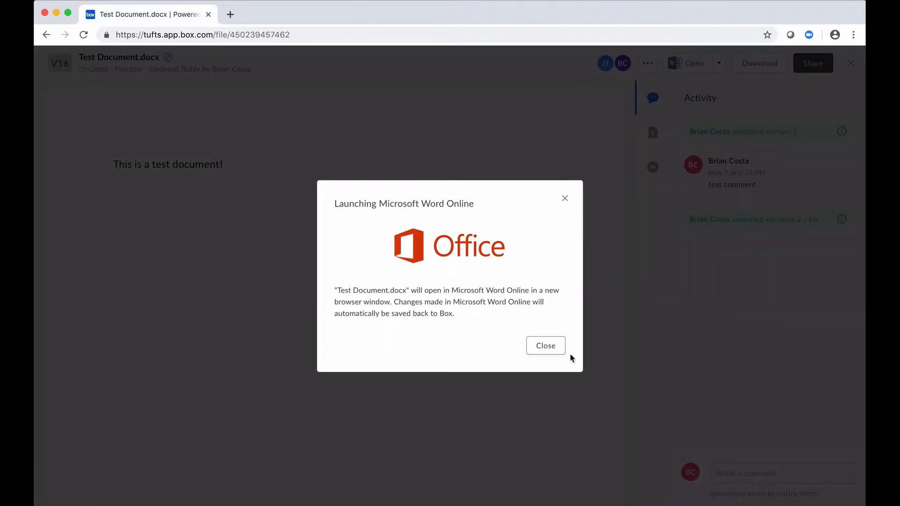
pyautogui.click(545, 345)
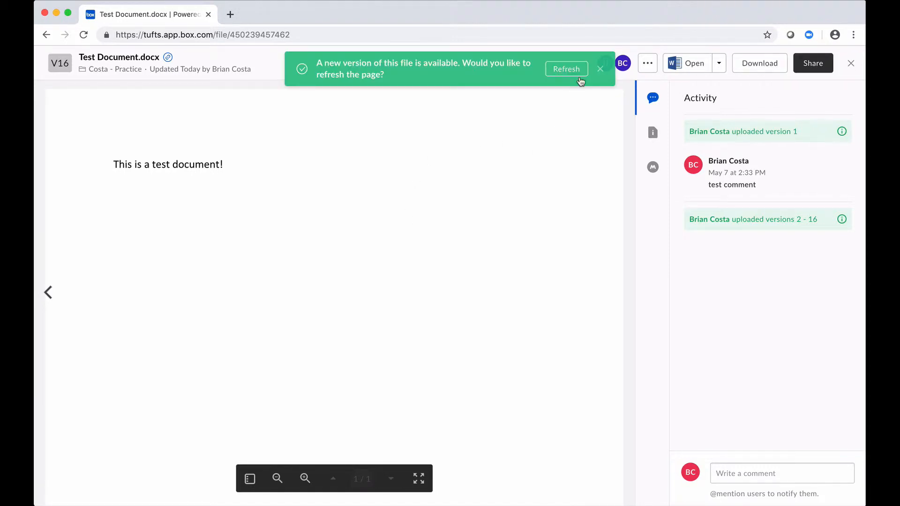
pyautogui.click(566, 69)
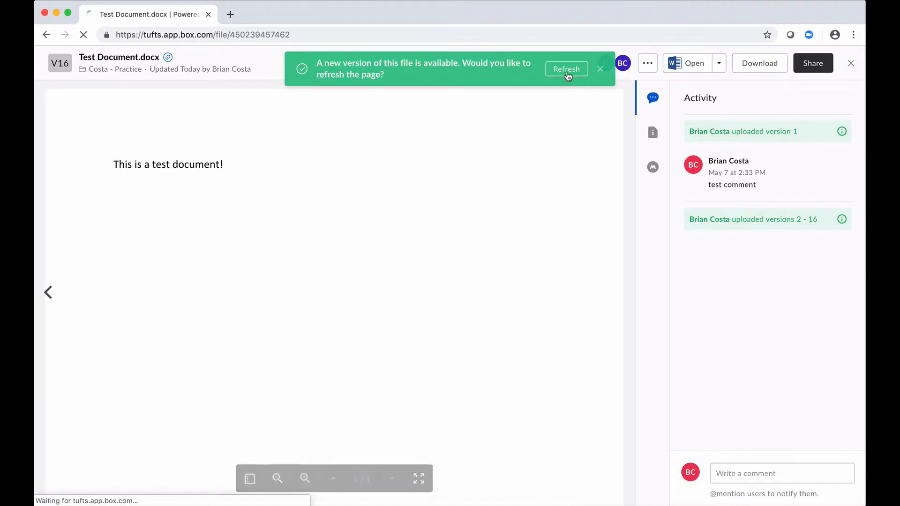
pyautogui.click(565, 69)
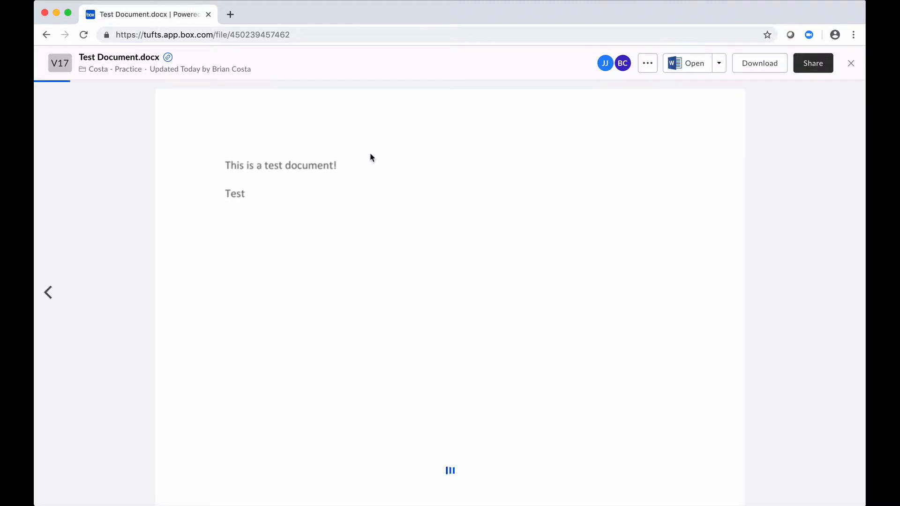
pyautogui.click(653, 98)
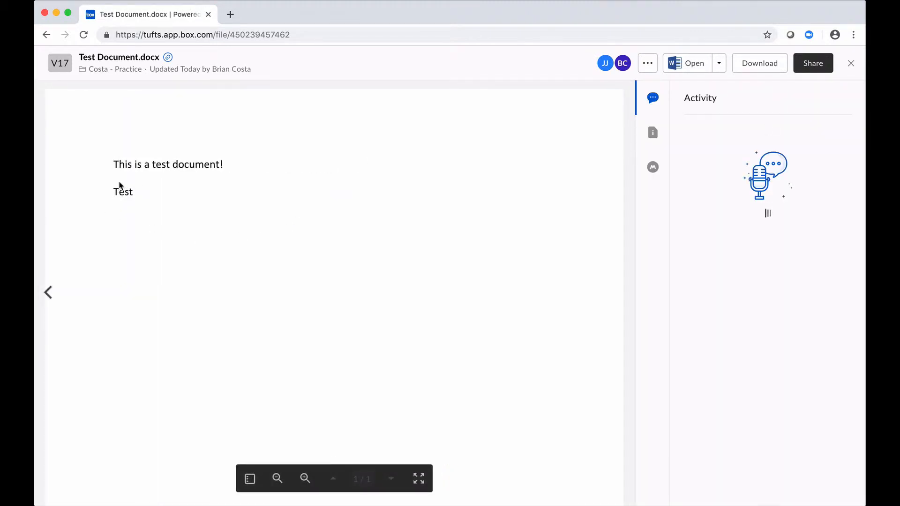
pyautogui.click(653, 98)
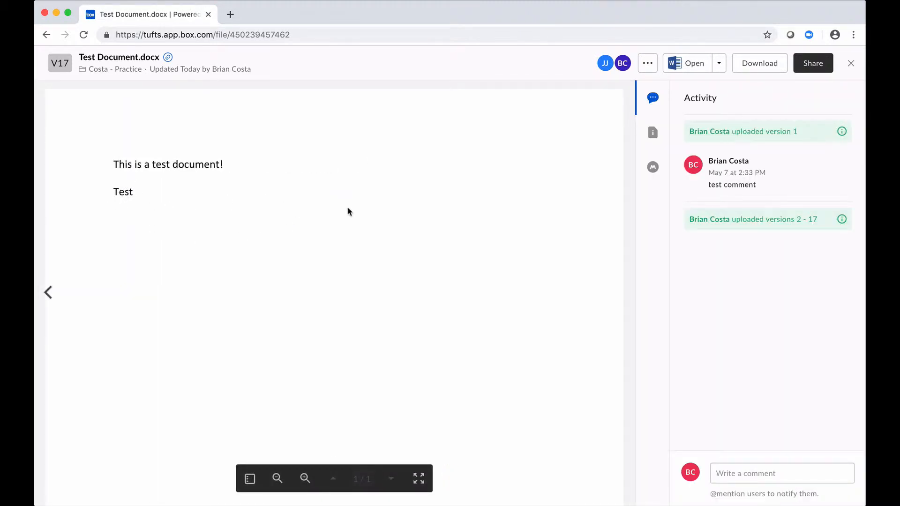
pyautogui.moveTo(591, 156)
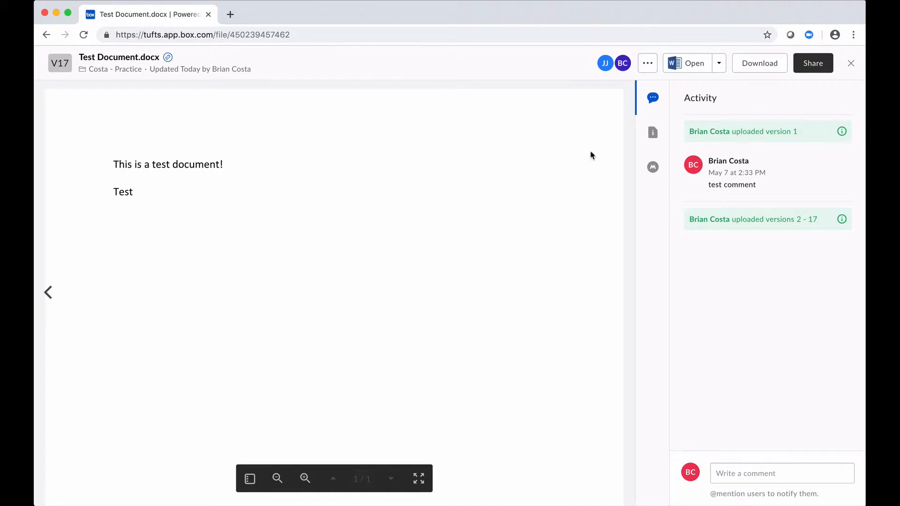
pyautogui.moveTo(719, 63)
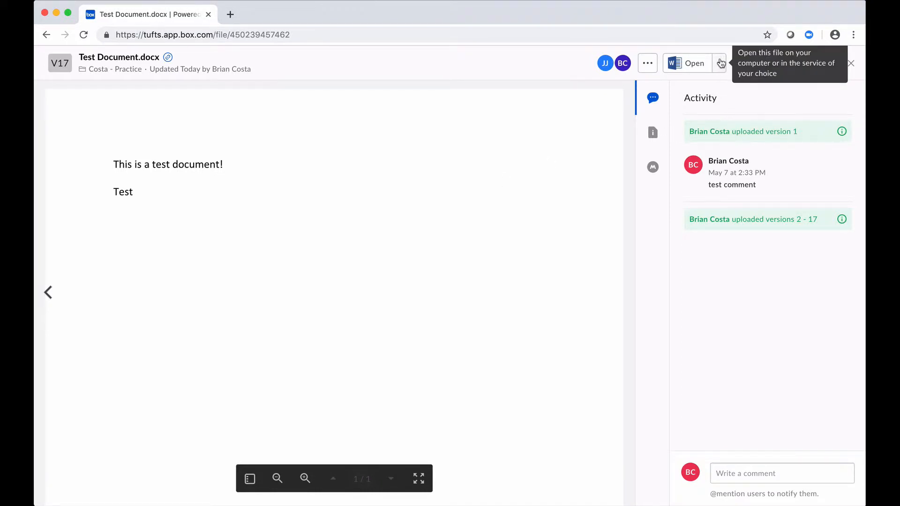
pyautogui.click(719, 63)
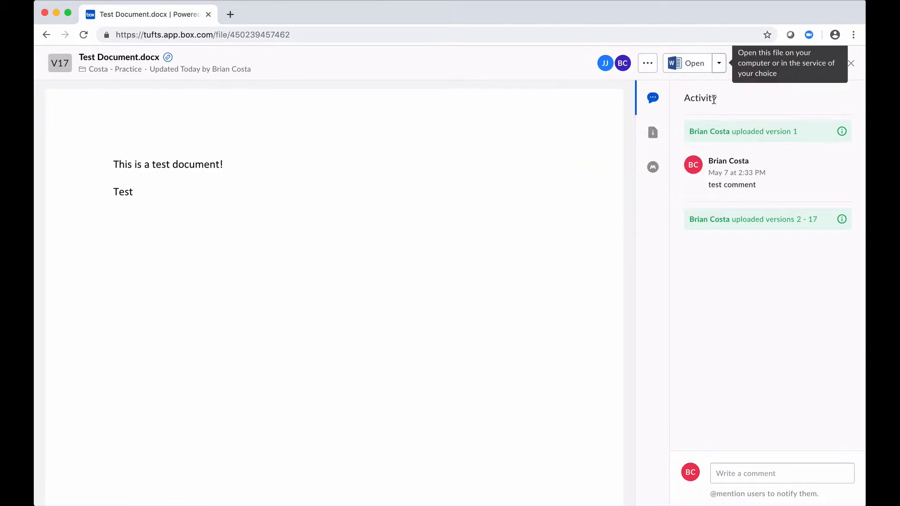
# Launch Test Document.docx in desktop Microsoft Word, then return to Box's launch notice.
pyautogui.click(694, 63)
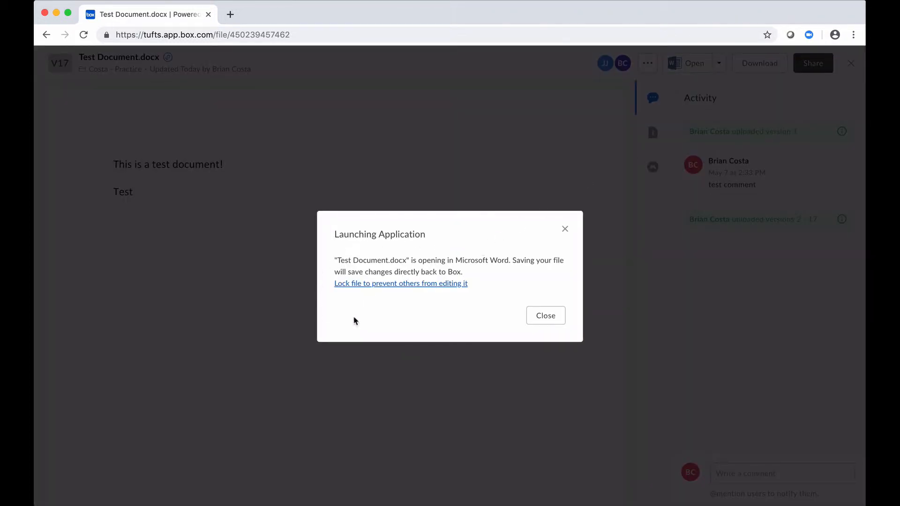
pyautogui.click(544, 315)
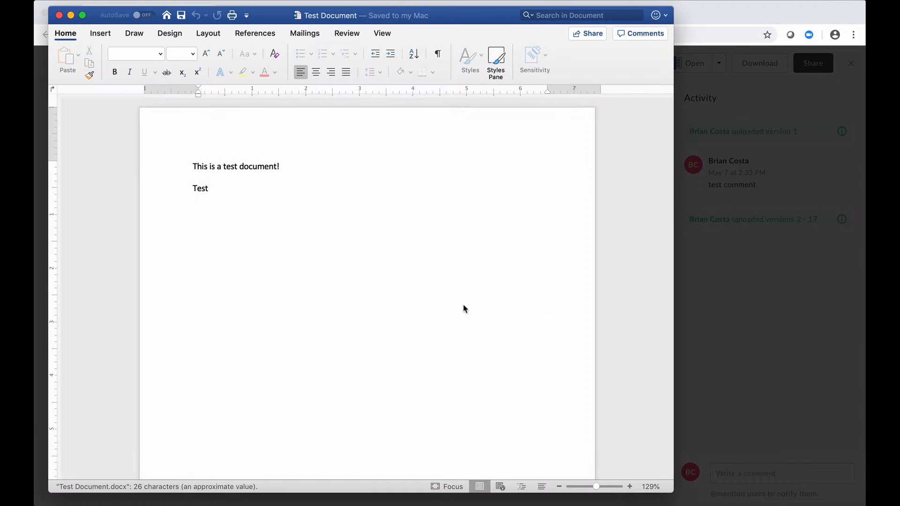
pyautogui.click(193, 166)
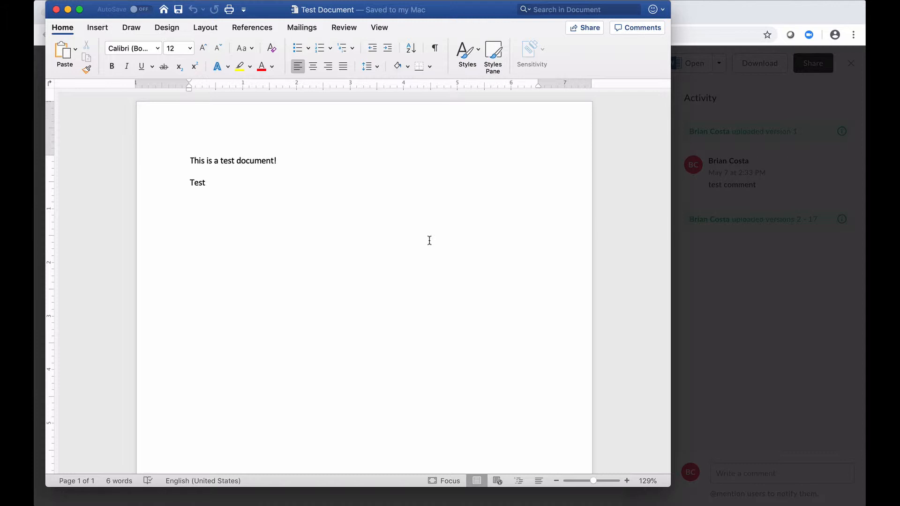
pyautogui.click(191, 160)
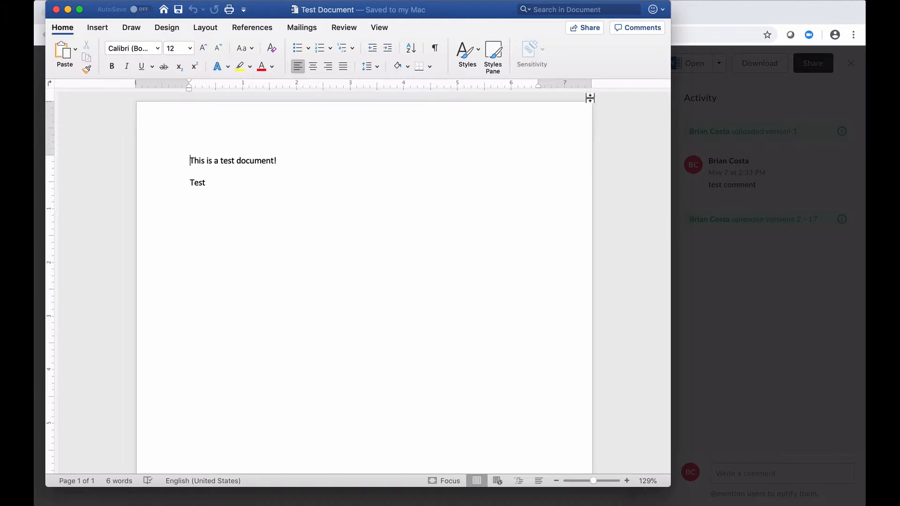
pyautogui.click(693, 63)
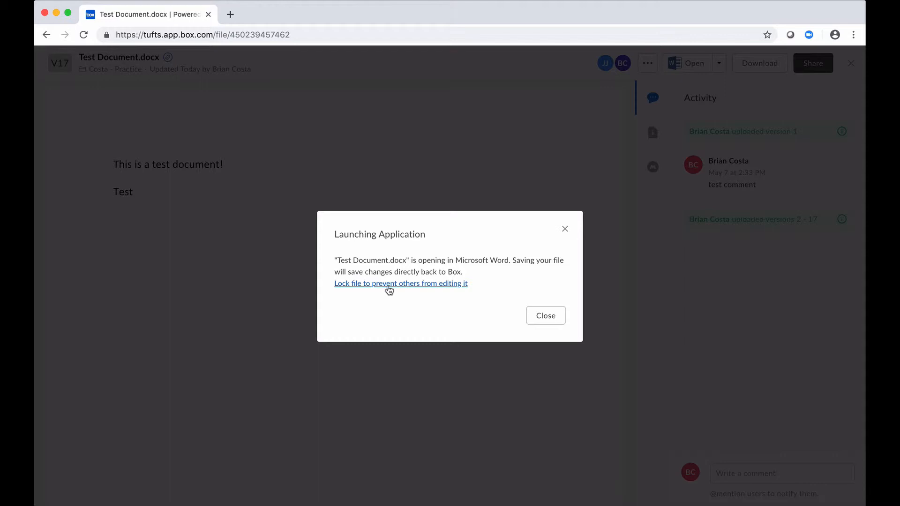
pyautogui.moveTo(453, 303)
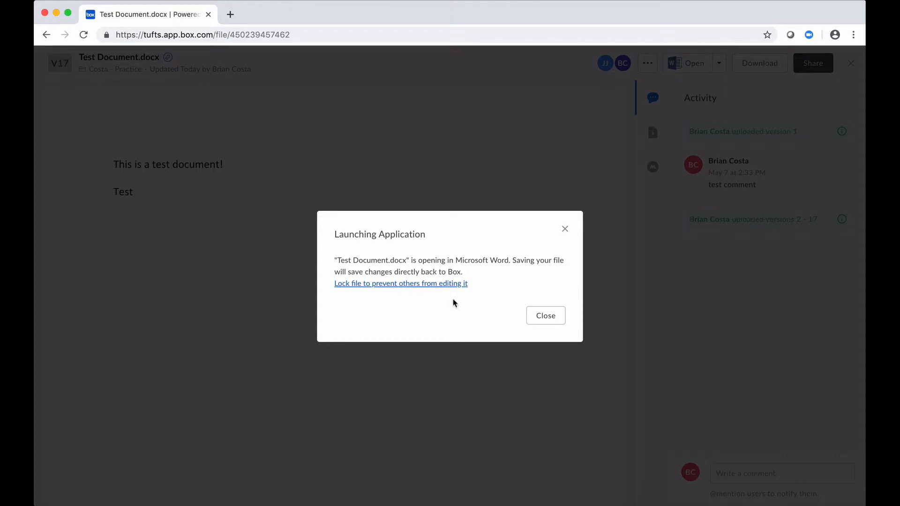
pyautogui.moveTo(343, 298)
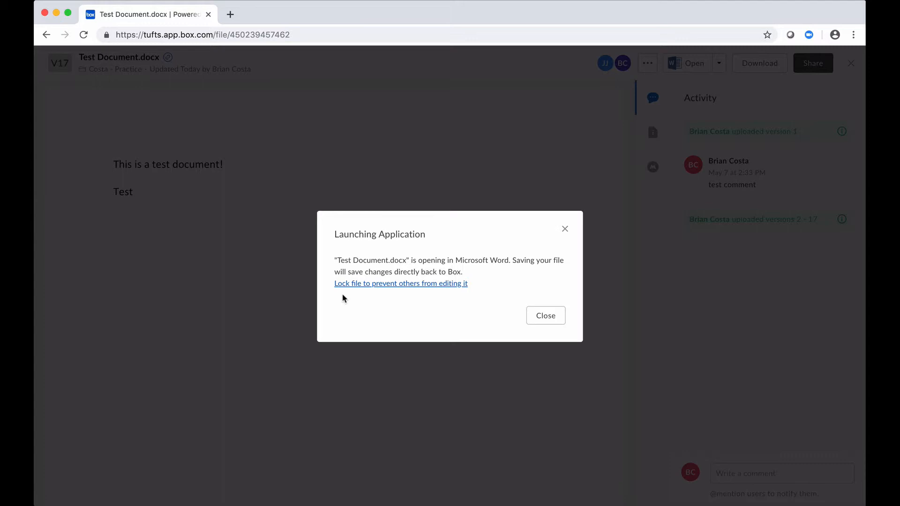
pyautogui.moveTo(433, 292)
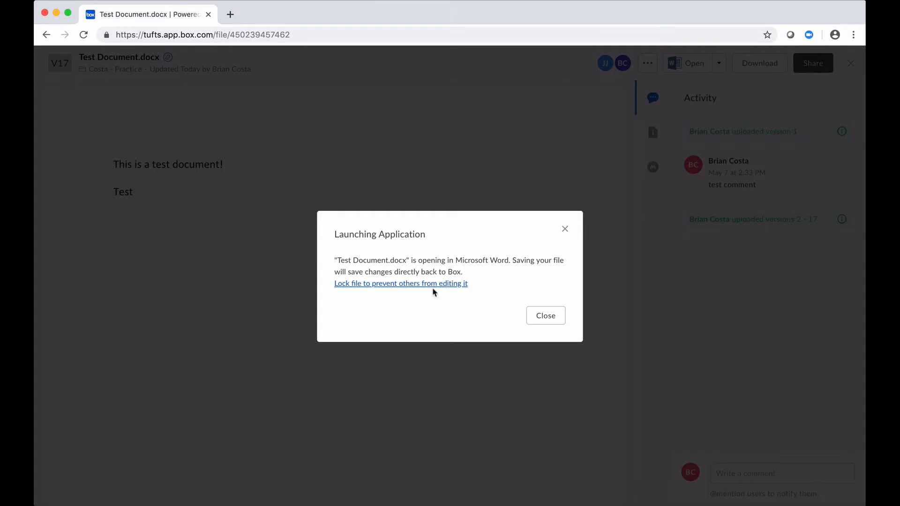
pyautogui.moveTo(545, 316)
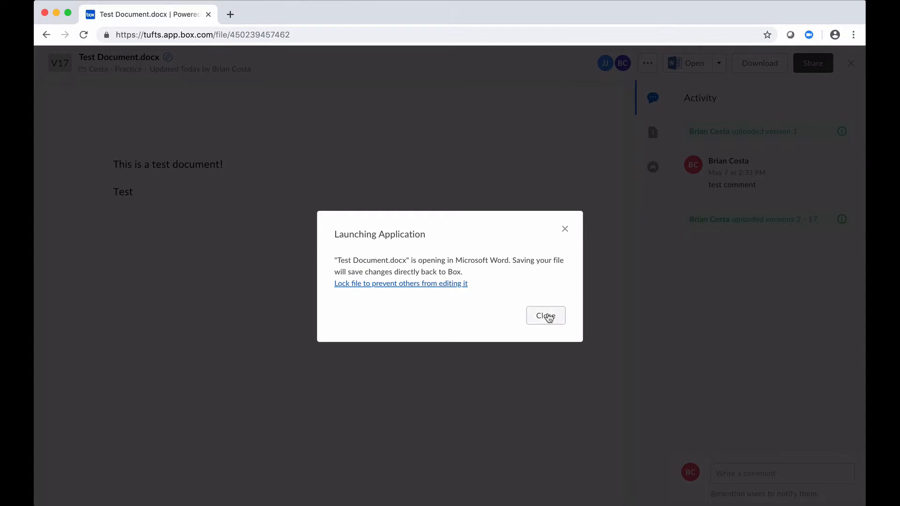
# Type a 'Hello!' line below Test in desktop Word and save.
pyautogui.click(544, 316)
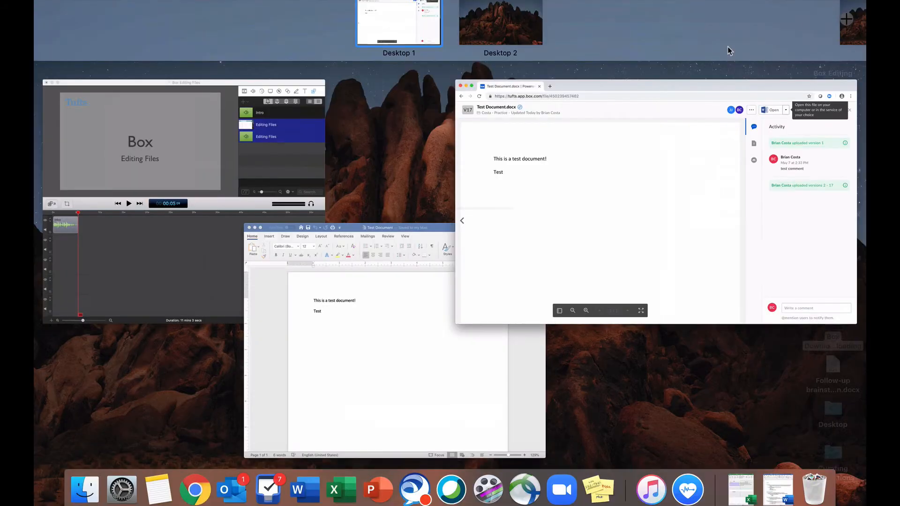
pyautogui.click(350, 344)
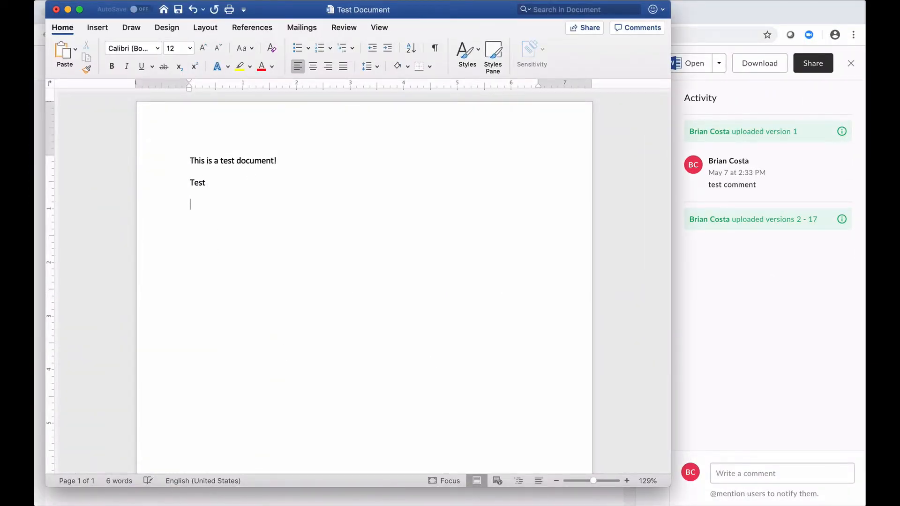
pyautogui.write('Hello!')
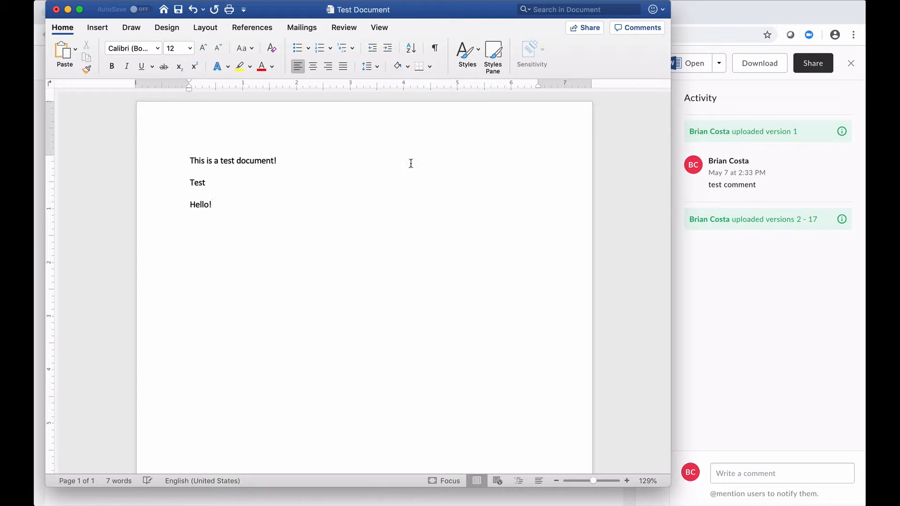
pyautogui.click(212, 204)
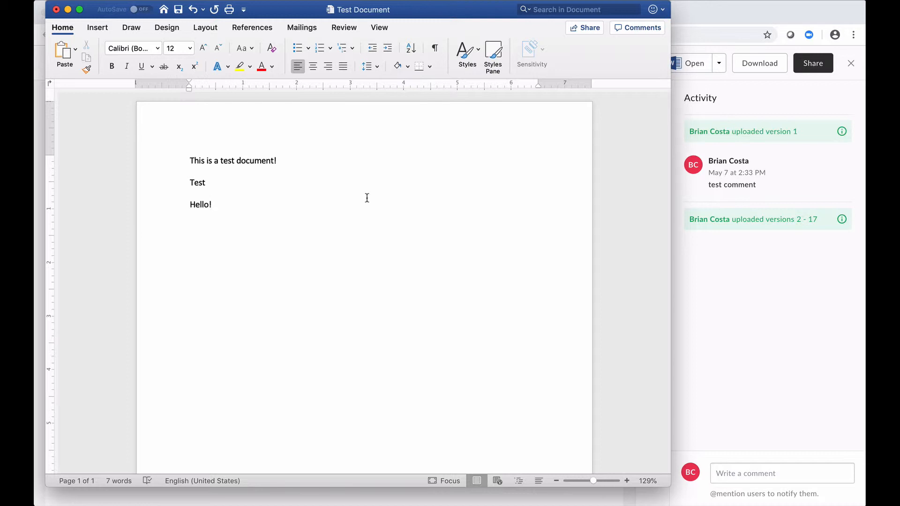
pyautogui.click(212, 204)
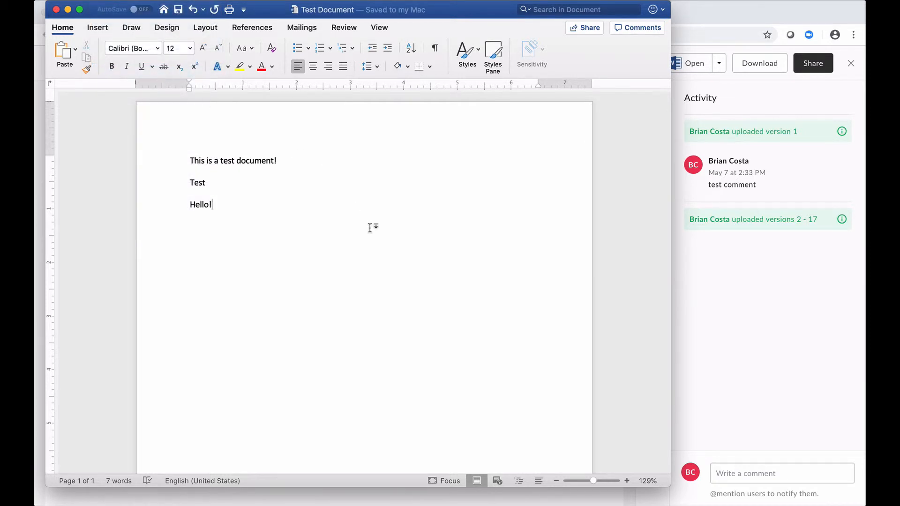
pyautogui.moveTo(410, 195)
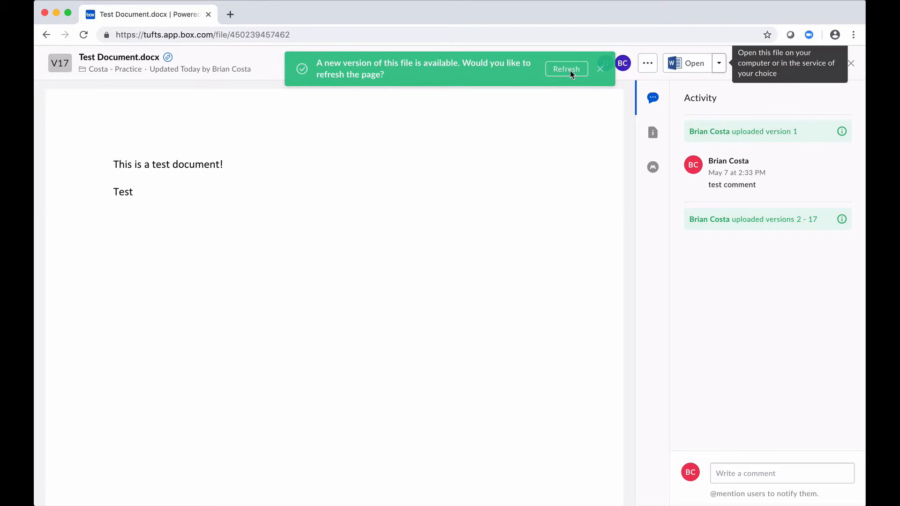
# Refresh the Box preview to version 18 showing the Hello! line.
pyautogui.click(566, 68)
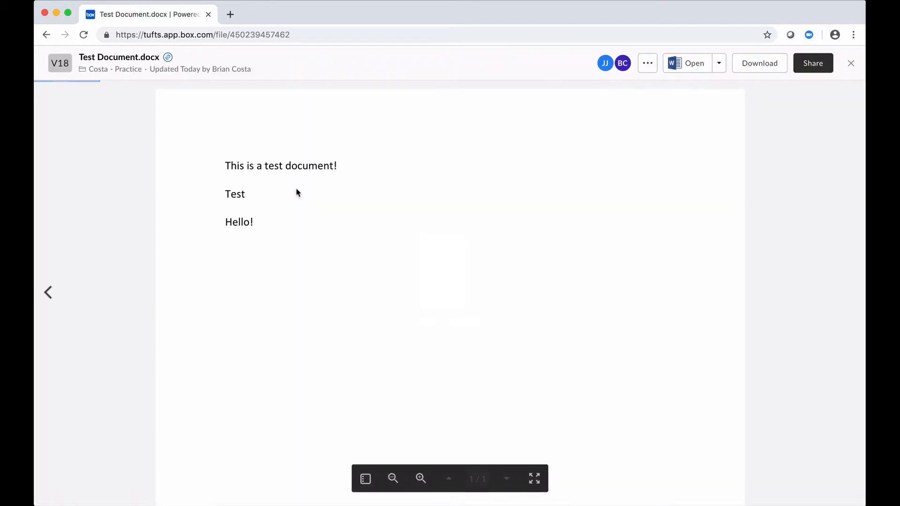
pyautogui.click(652, 97)
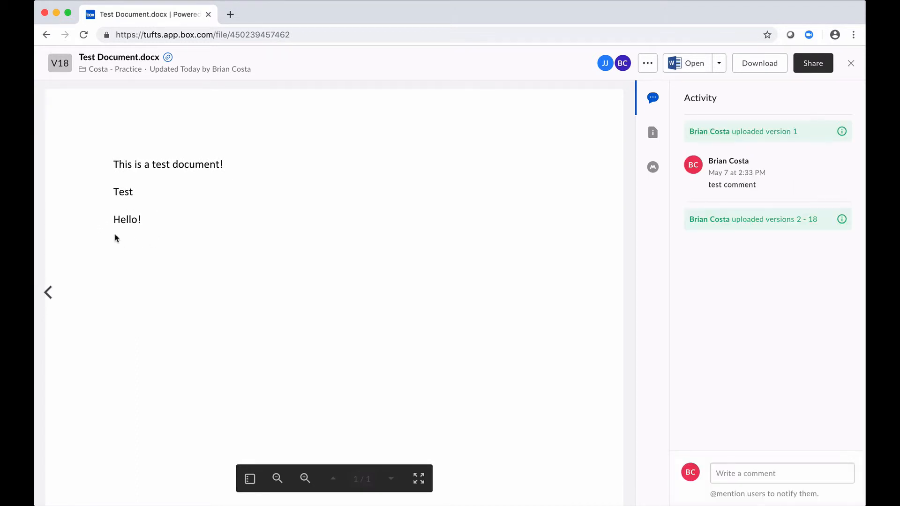
pyautogui.moveTo(154, 214)
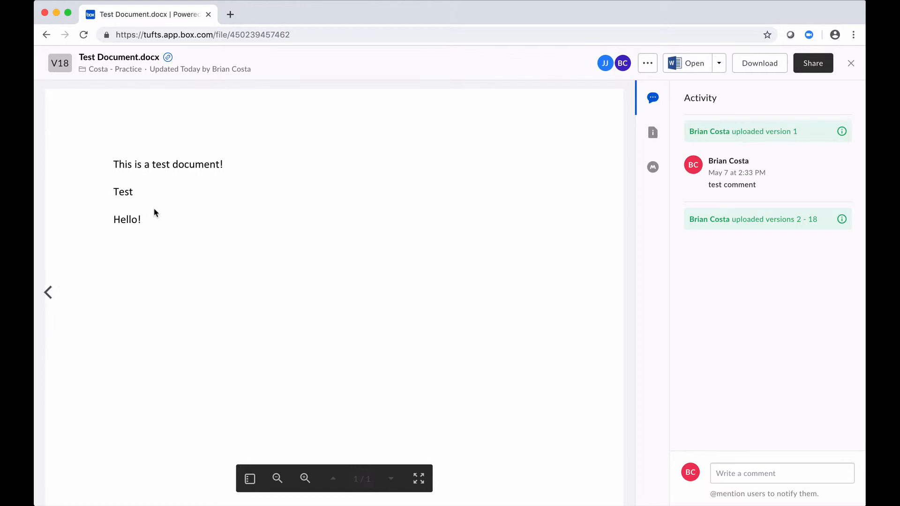
pyautogui.moveTo(465, 168)
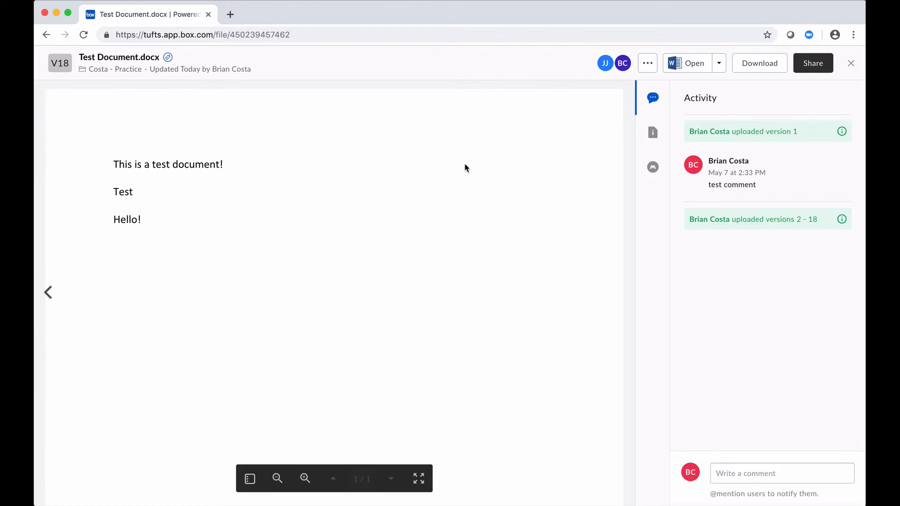
pyautogui.moveTo(506, 150)
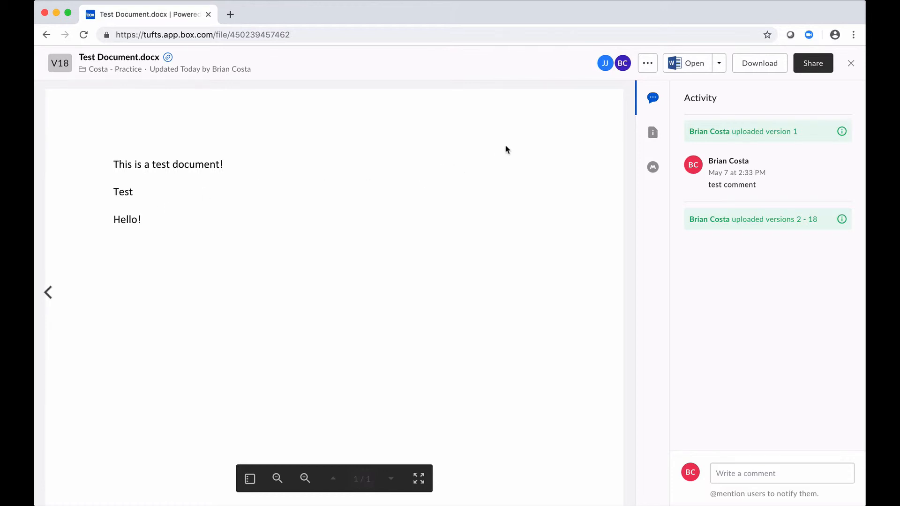
pyautogui.moveTo(455, 166)
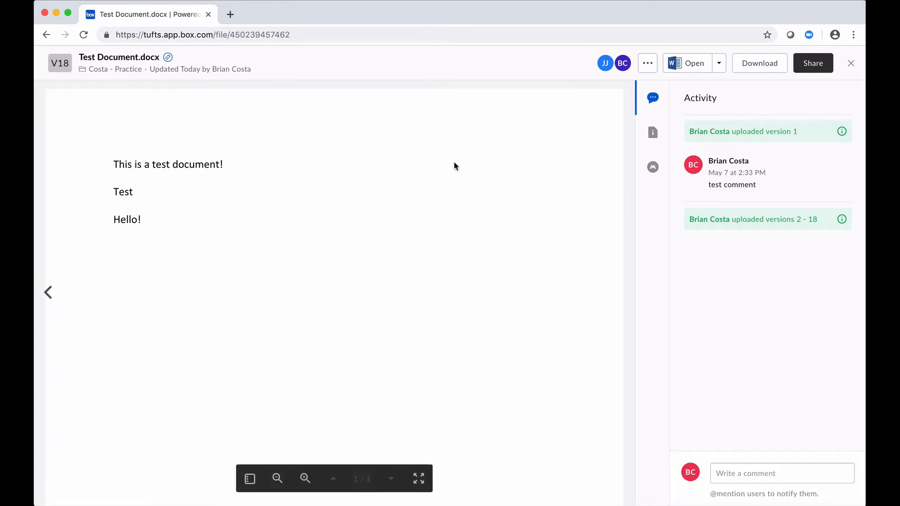
pyautogui.moveTo(612, 110)
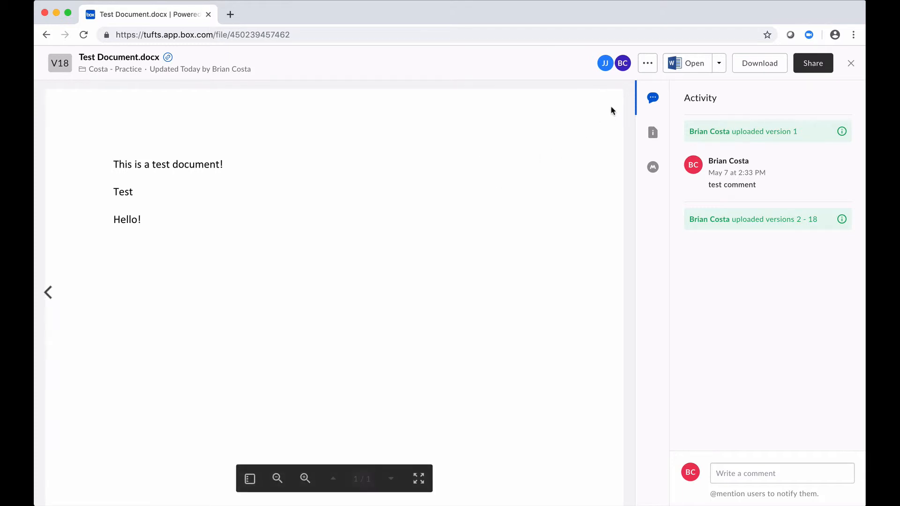
pyautogui.moveTo(648, 64)
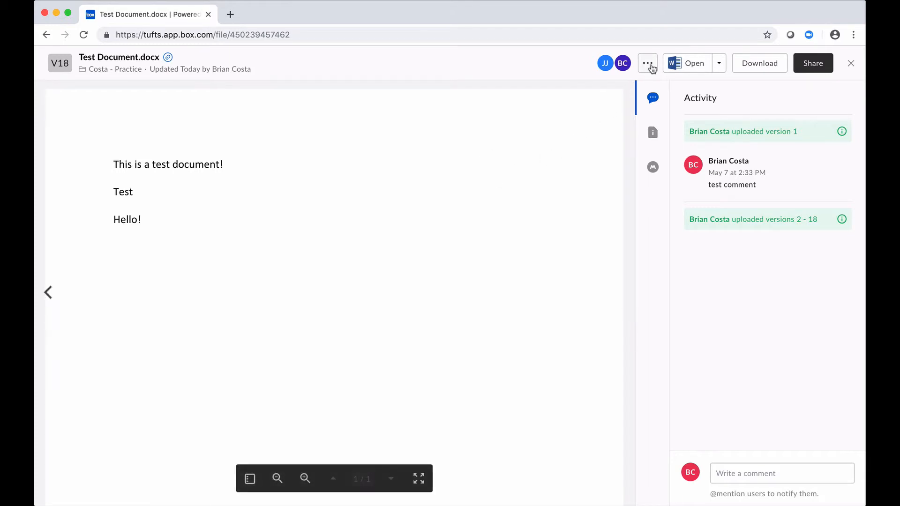
# Lock Test Document.docx from the ••• menu with a 15 min lock duration.
pyautogui.click(647, 64)
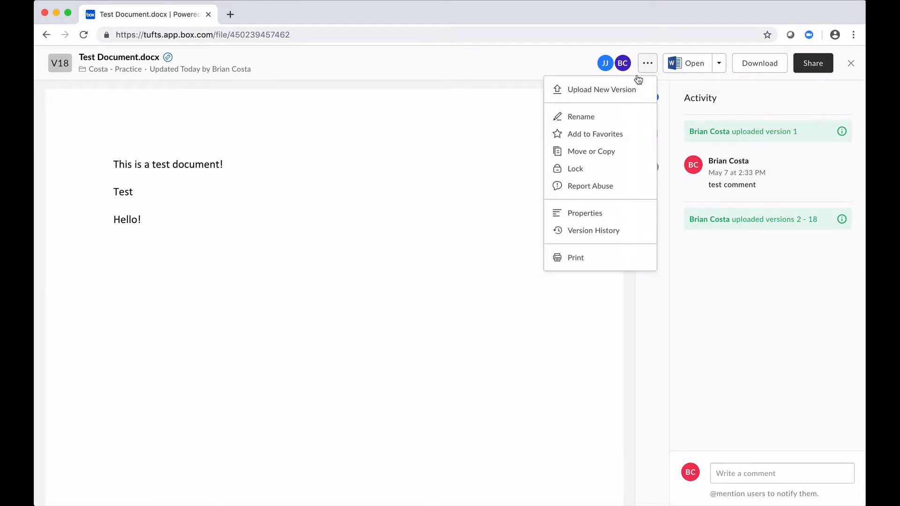
pyautogui.moveTo(575, 168)
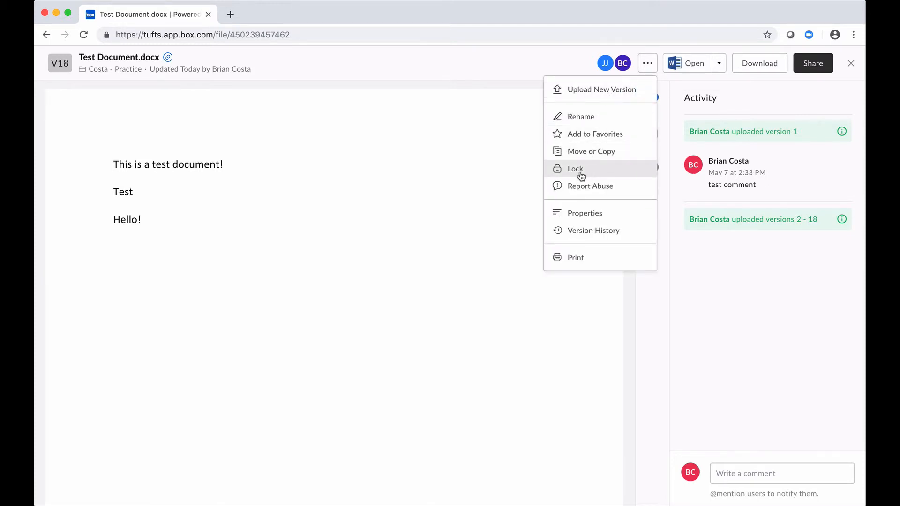
pyautogui.click(575, 168)
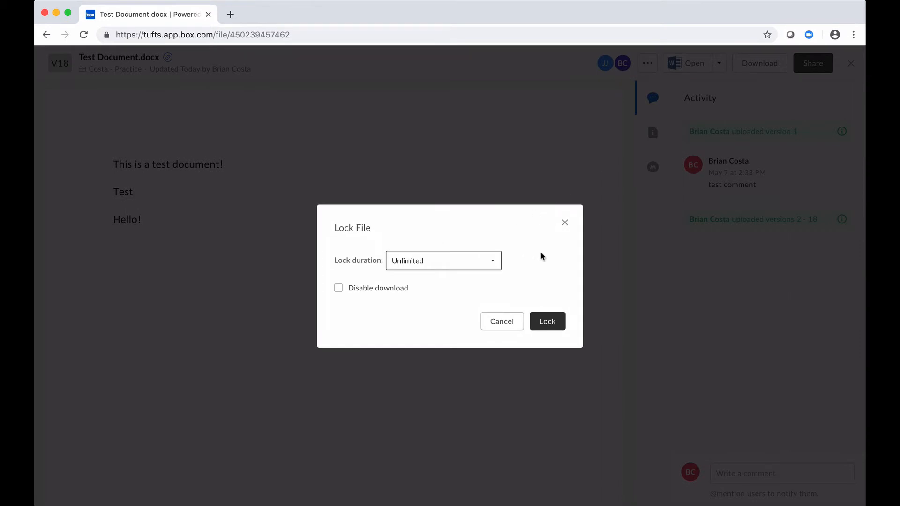
pyautogui.moveTo(363, 270)
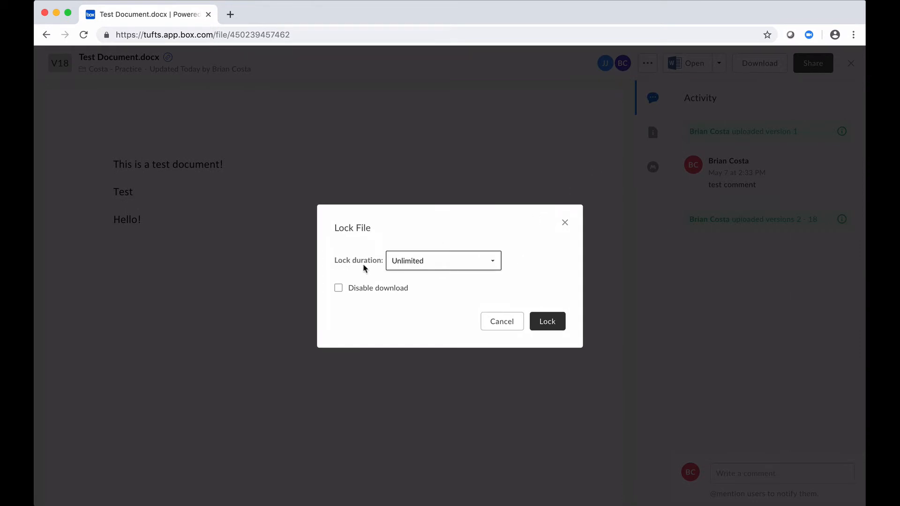
pyautogui.moveTo(452, 266)
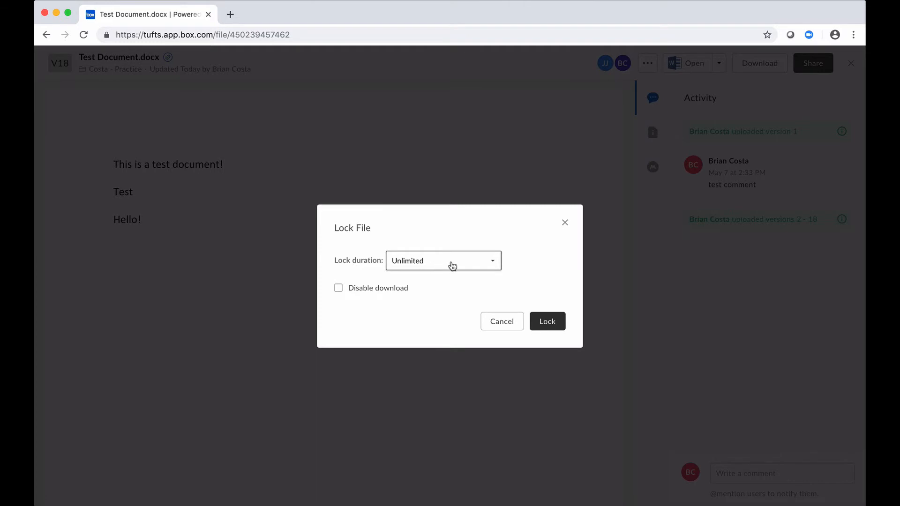
pyautogui.click(442, 261)
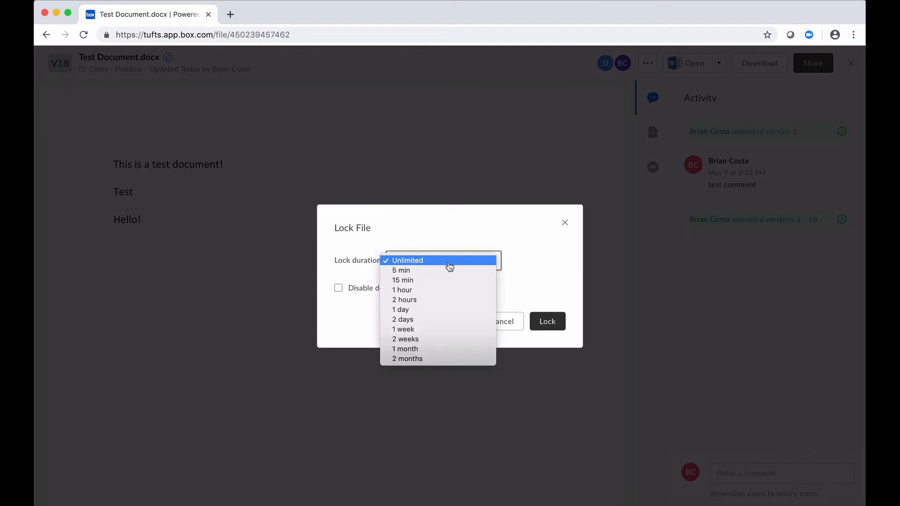
pyautogui.moveTo(435, 303)
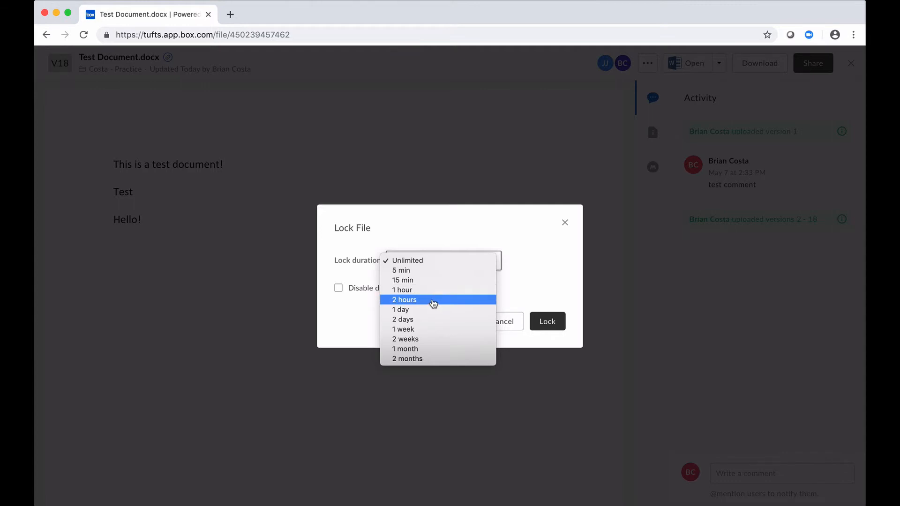
pyautogui.moveTo(437, 294)
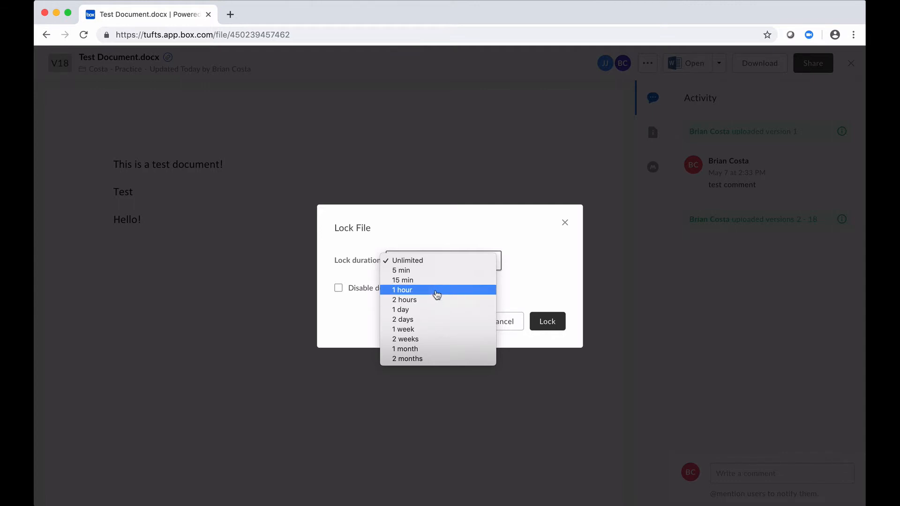
pyautogui.moveTo(446, 280)
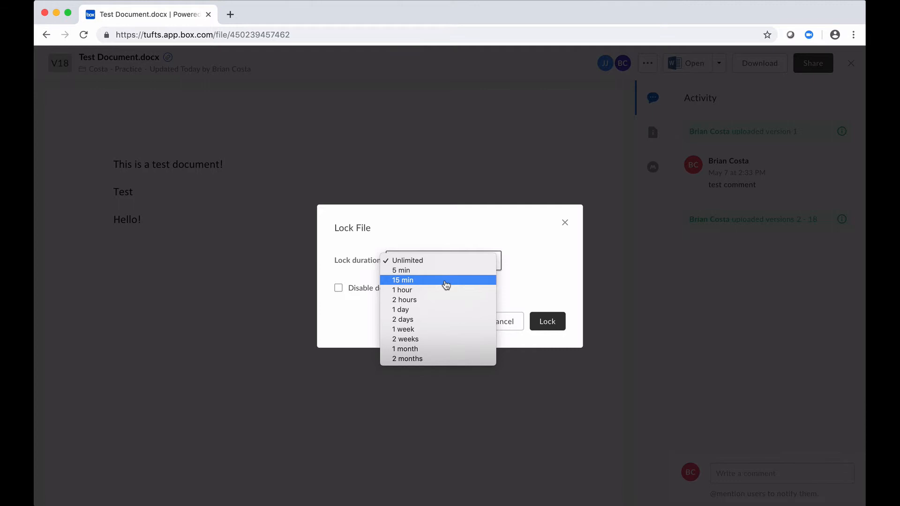
pyautogui.click(403, 280)
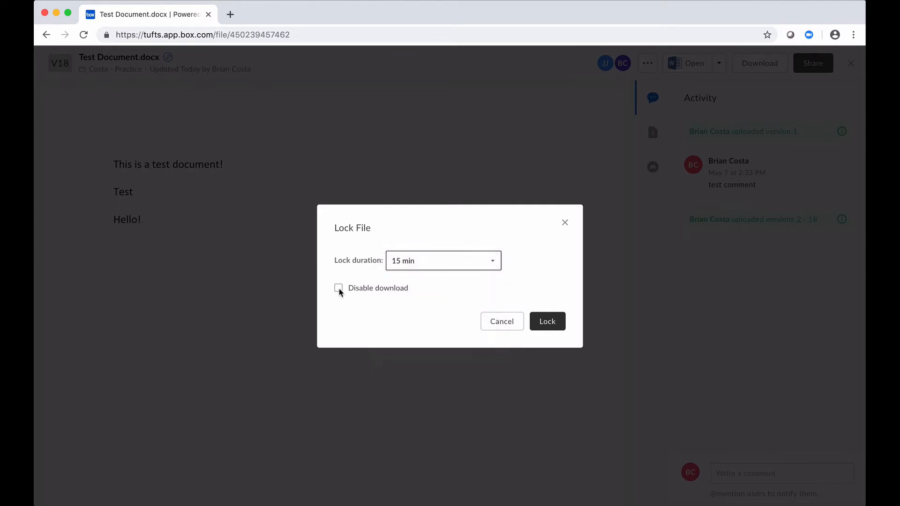
pyautogui.click(338, 288)
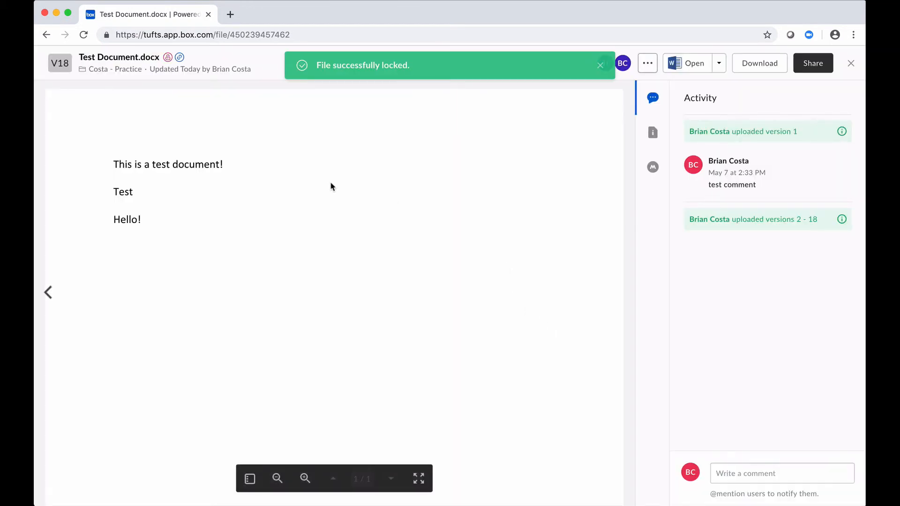
pyautogui.moveTo(505, 179)
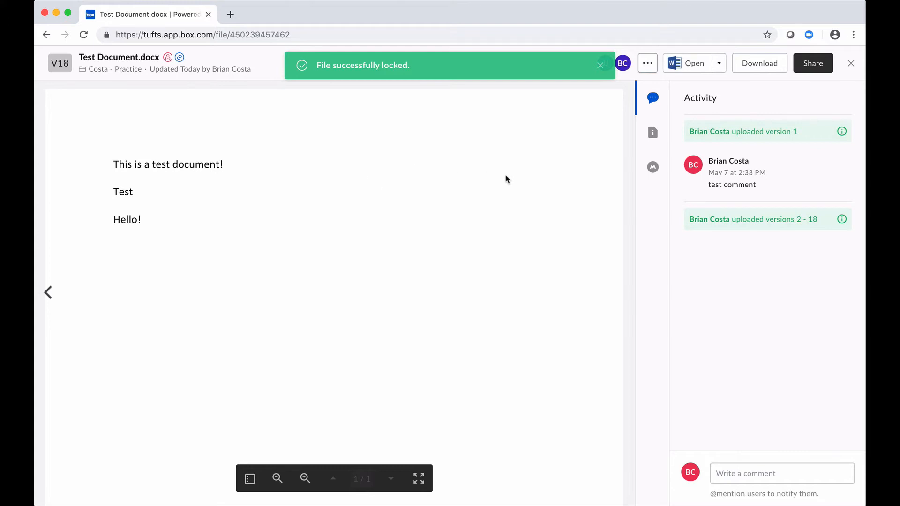
# Dismiss the lock notice, review the Open-with app choices, then close that list unused.
pyautogui.click(600, 65)
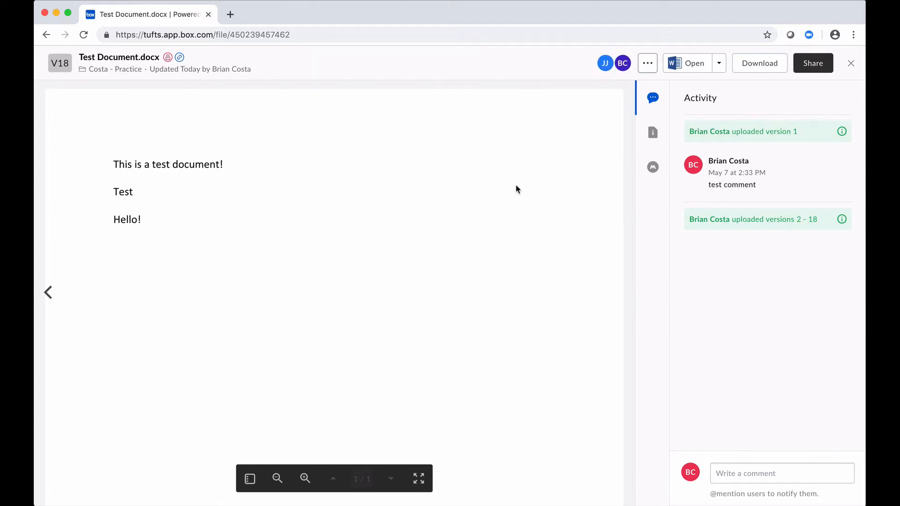
pyautogui.click(719, 63)
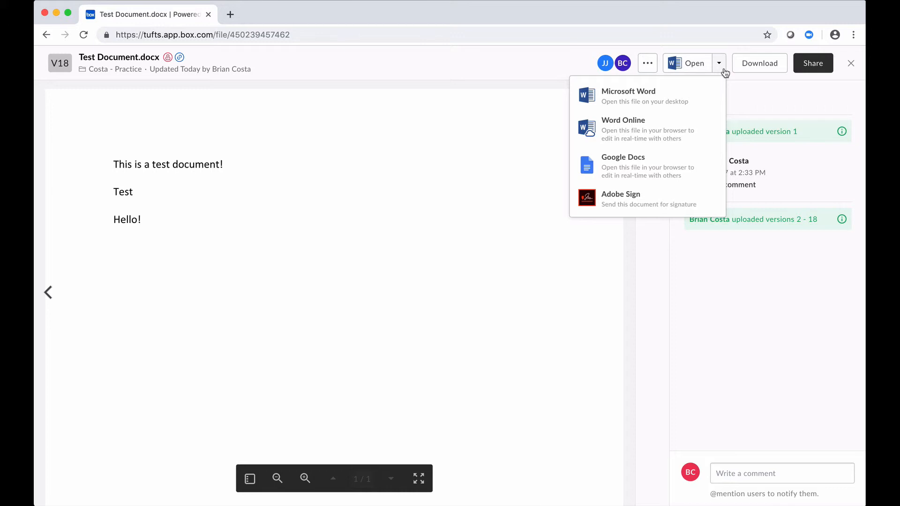
pyautogui.moveTo(689, 128)
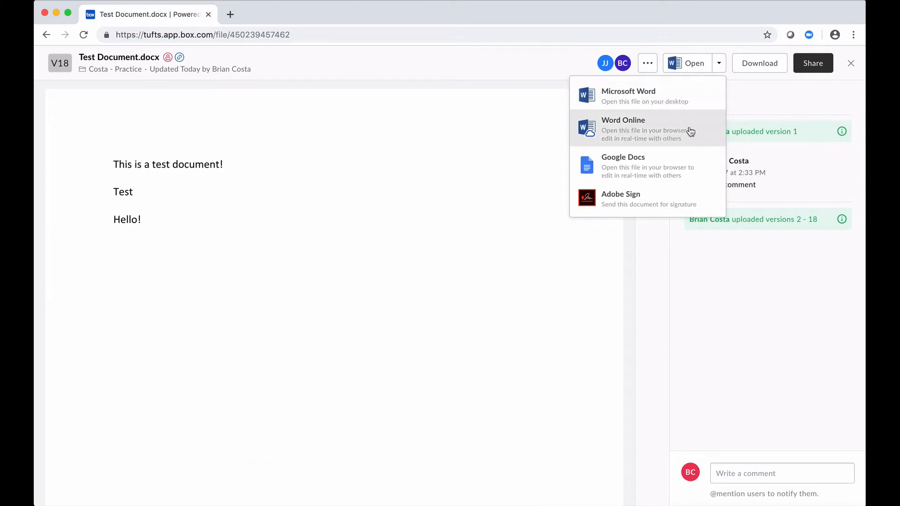
pyautogui.moveTo(491, 125)
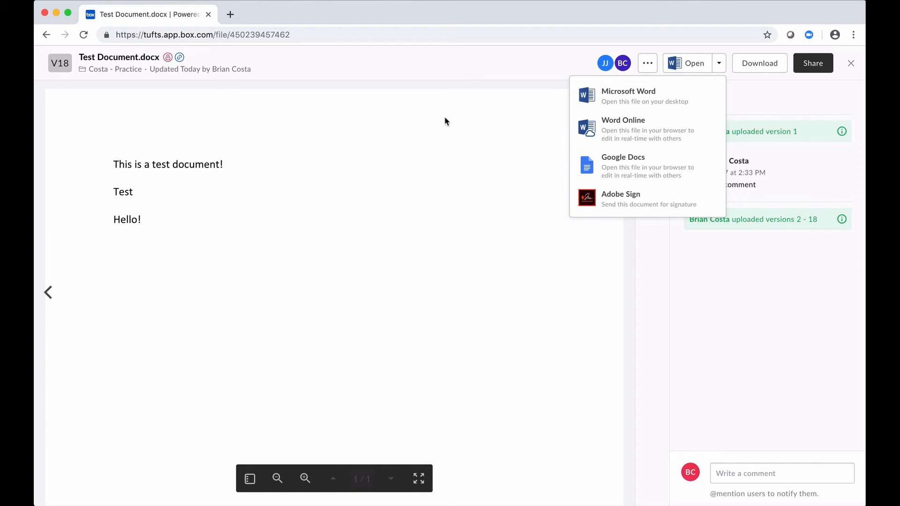
pyautogui.click(442, 153)
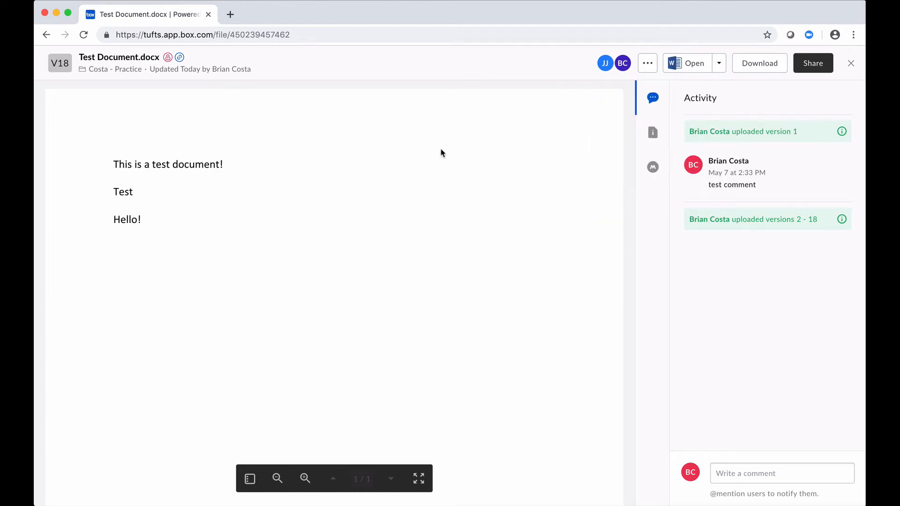
pyautogui.moveTo(521, 131)
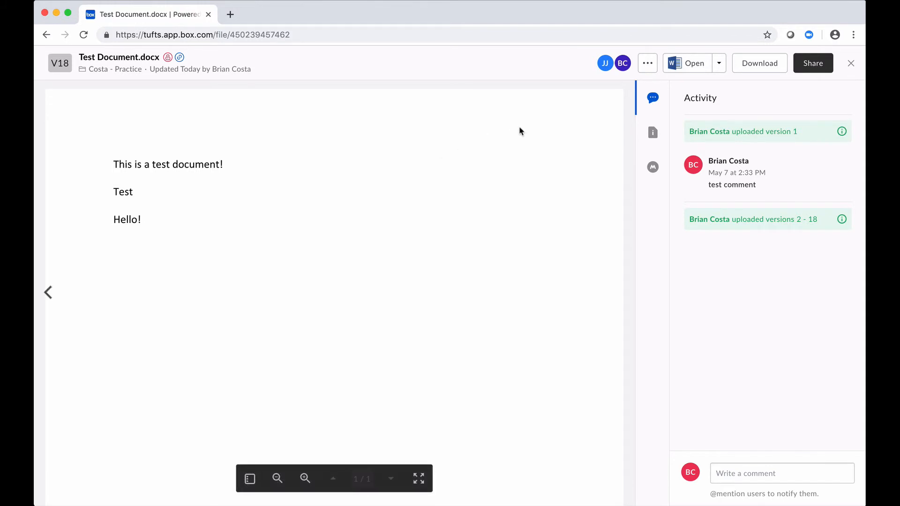
pyautogui.moveTo(650, 75)
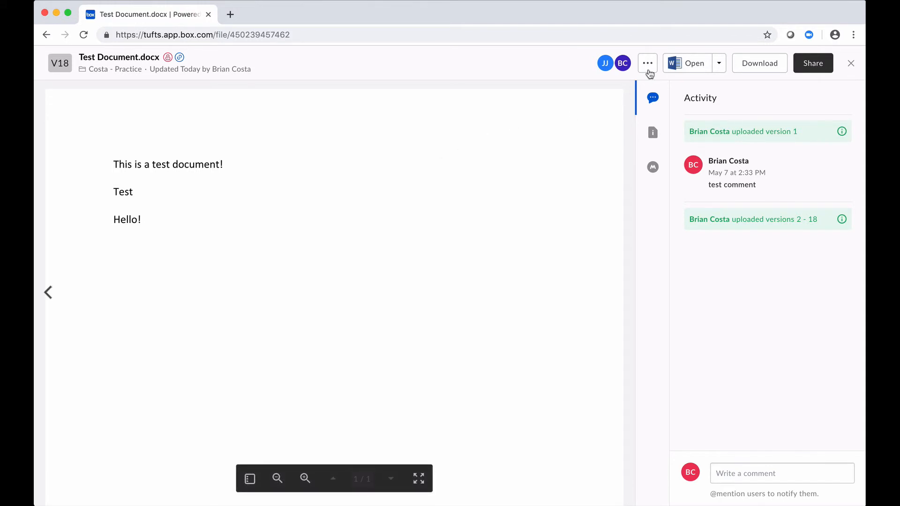
# Unlock Test Document.docx via the more-options menu and dismiss the 'successfully unlocked' banner.
pyautogui.click(647, 63)
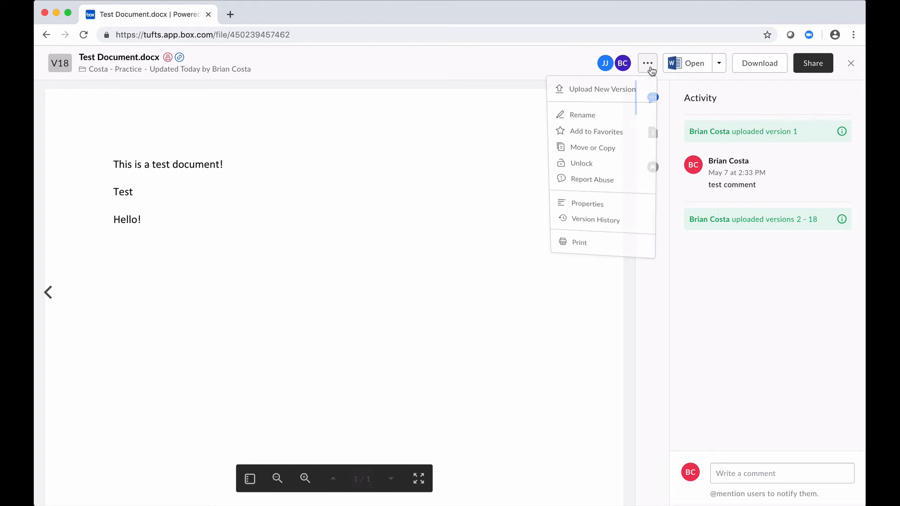
pyautogui.moveTo(580, 169)
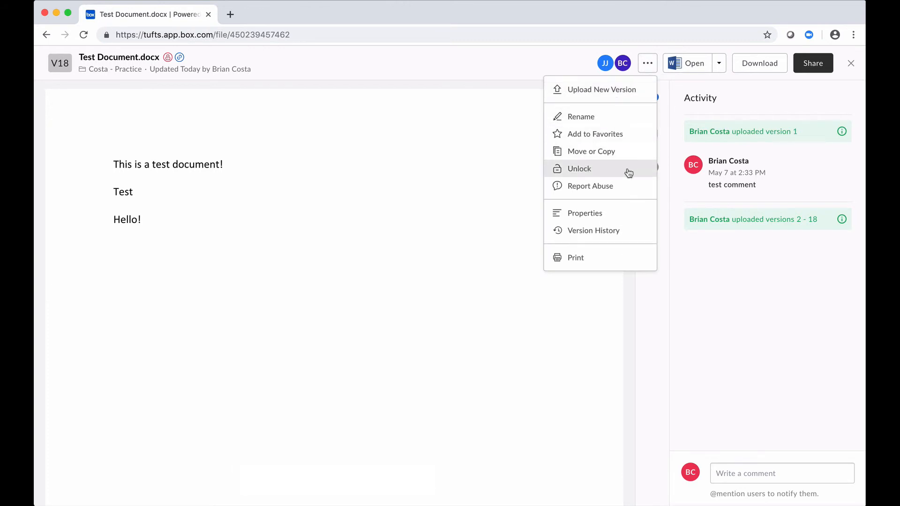
pyautogui.click(579, 169)
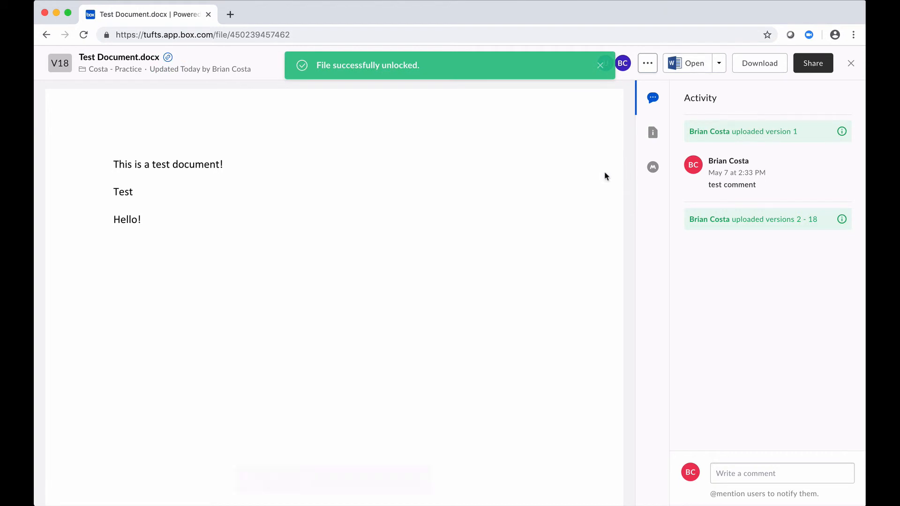
pyautogui.moveTo(388, 176)
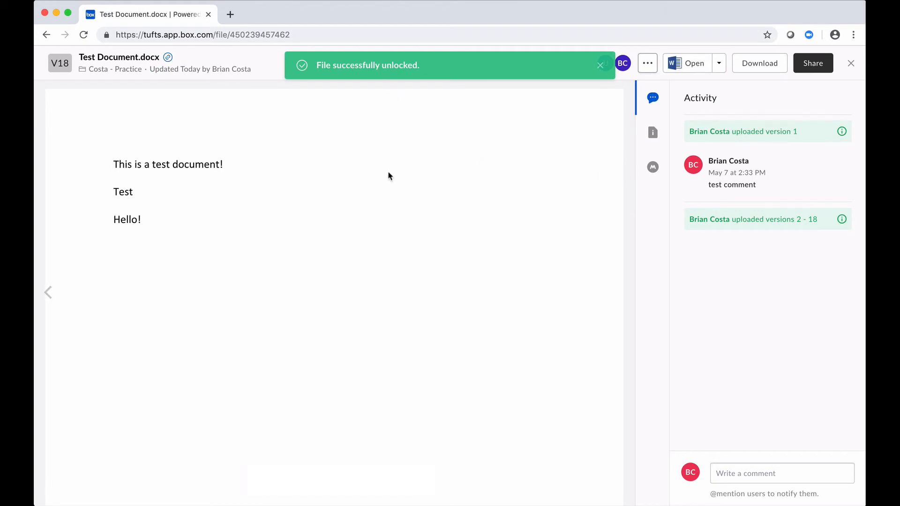
pyautogui.click(600, 64)
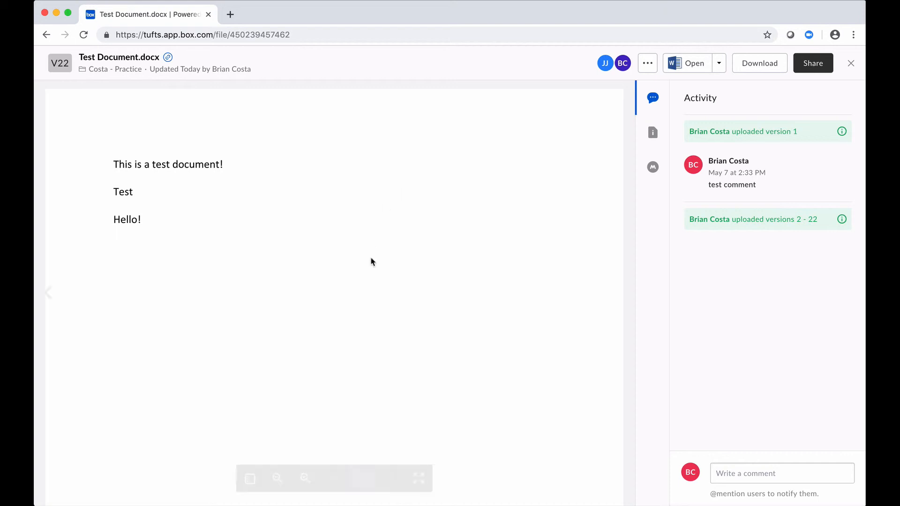
pyautogui.moveTo(121, 484)
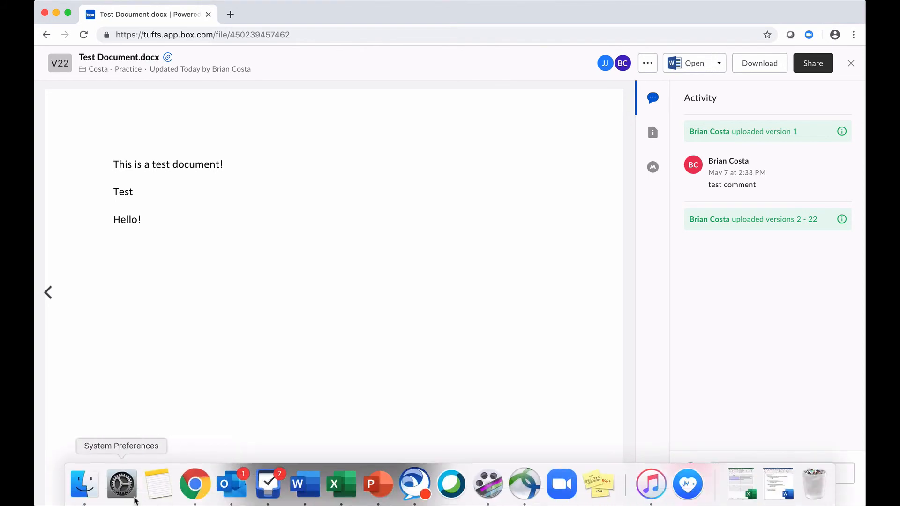
pyautogui.moveTo(84, 485)
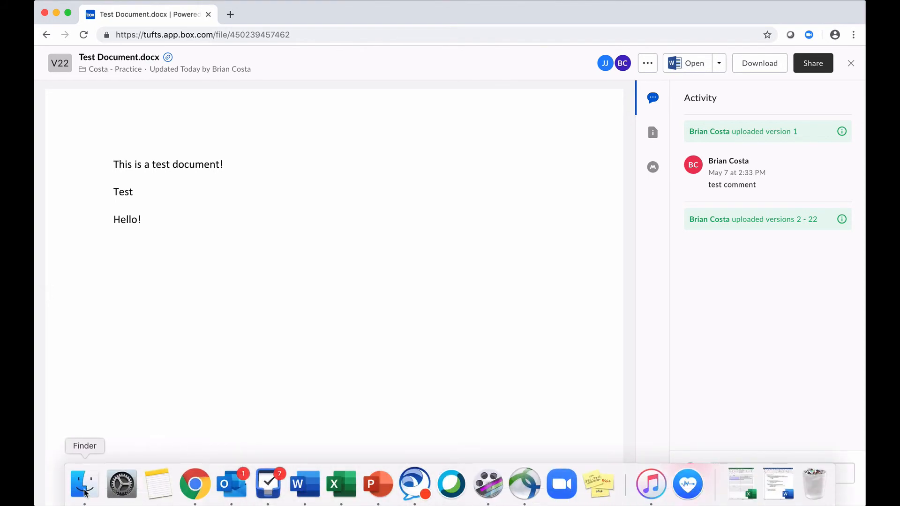
# Open Test Document.docx in desktop Word from Finder's Box 'Costa - Practice' folder.
pyautogui.click(84, 483)
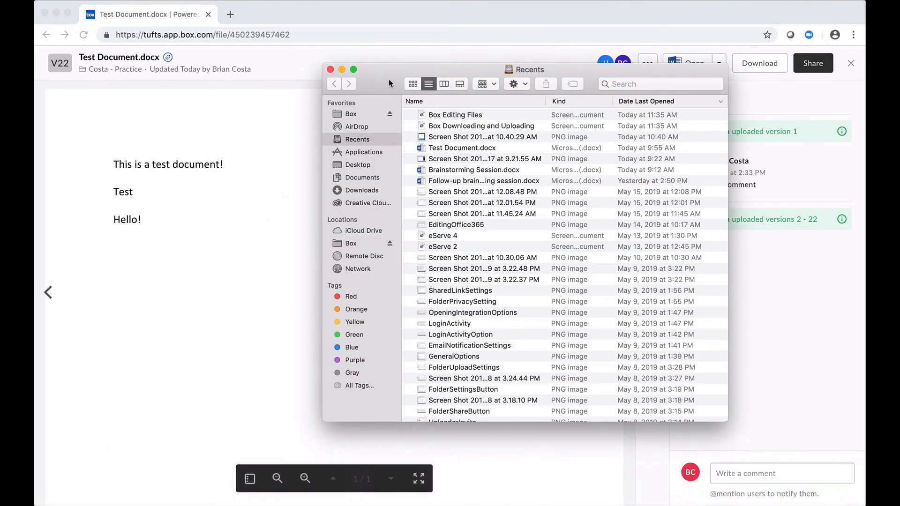
pyautogui.moveTo(343, 114)
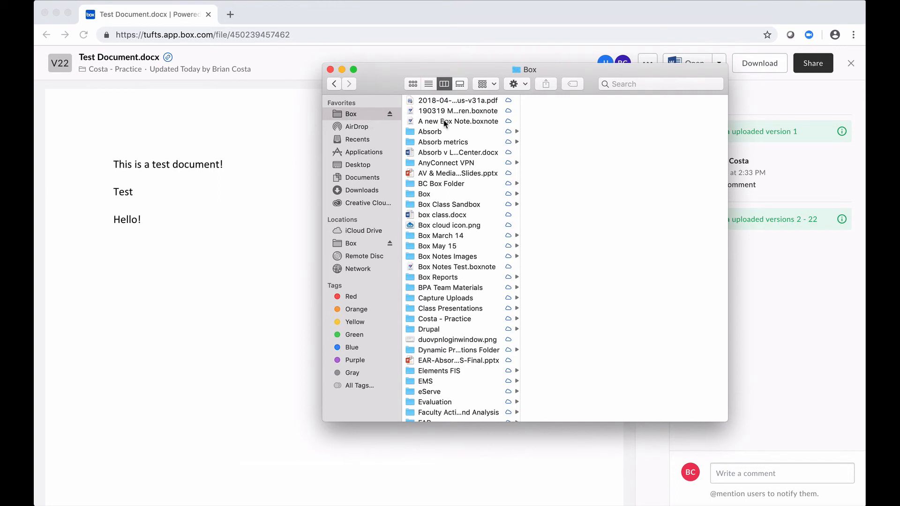
pyautogui.moveTo(451, 311)
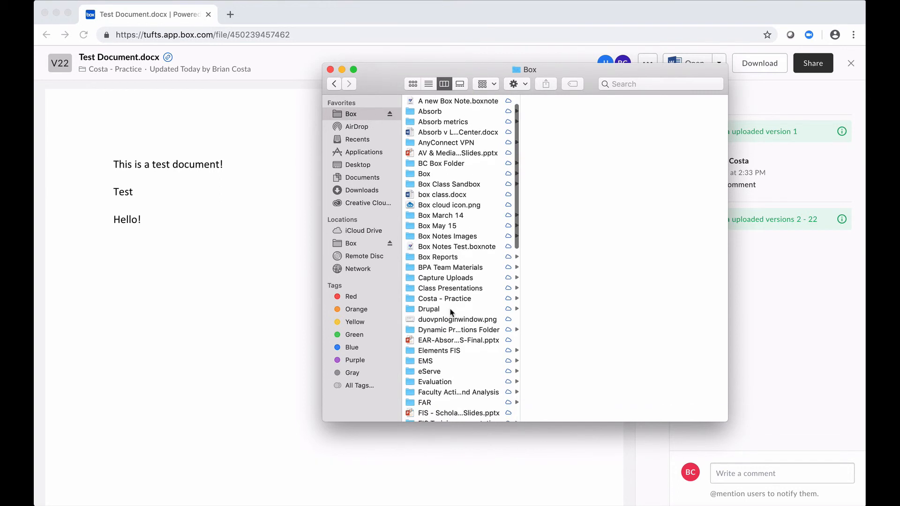
pyautogui.click(444, 298)
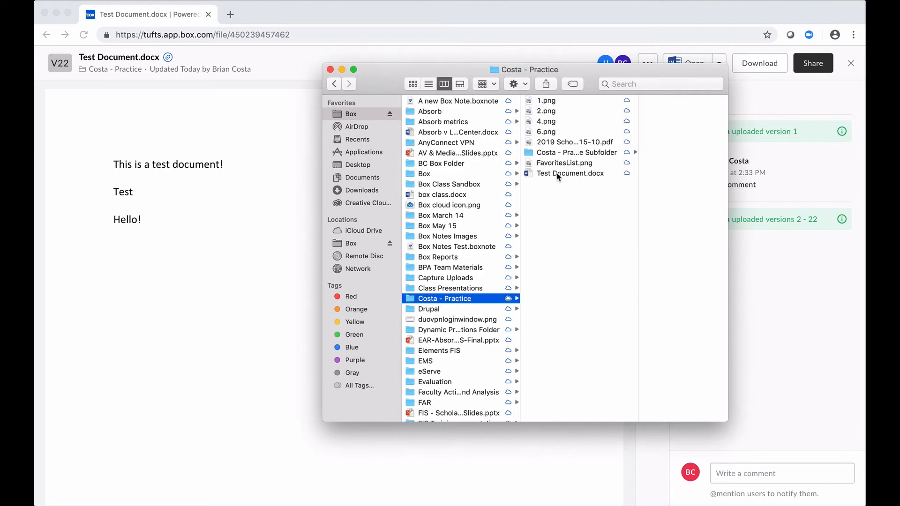
pyautogui.click(571, 173)
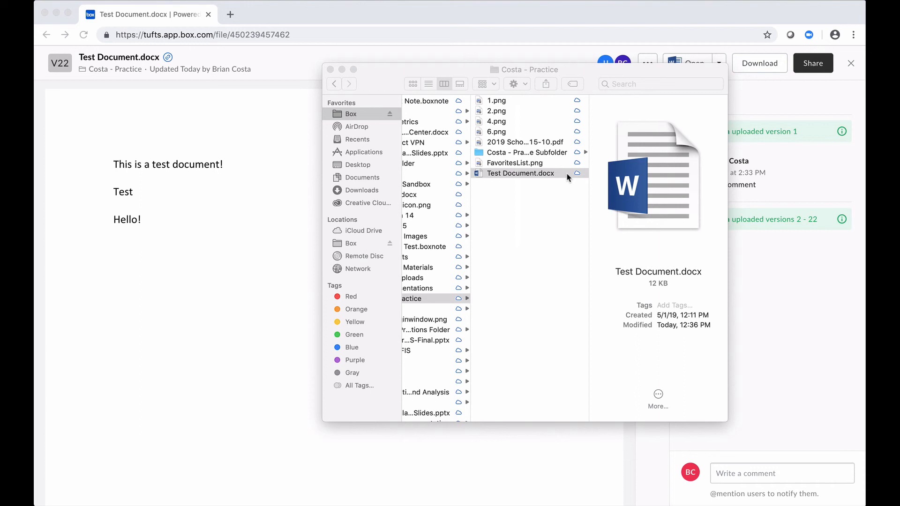
pyautogui.doubleClick(519, 173)
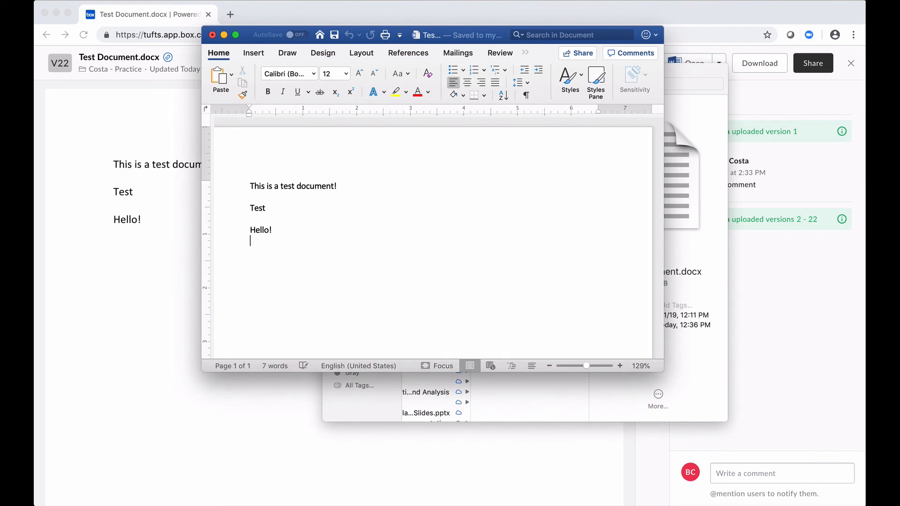
# Add the line 'changes' below 'Hello!' and close the Word document.
pyautogui.write('changes')
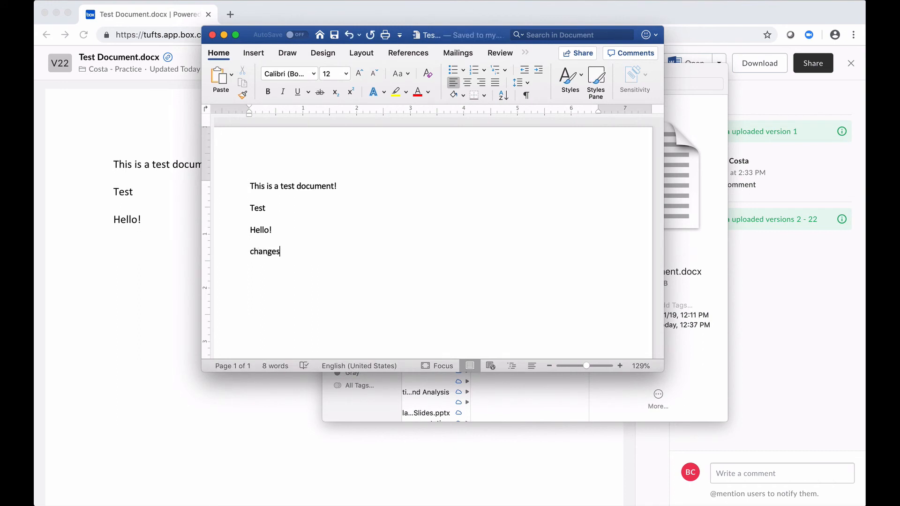
pyautogui.moveTo(127, 235)
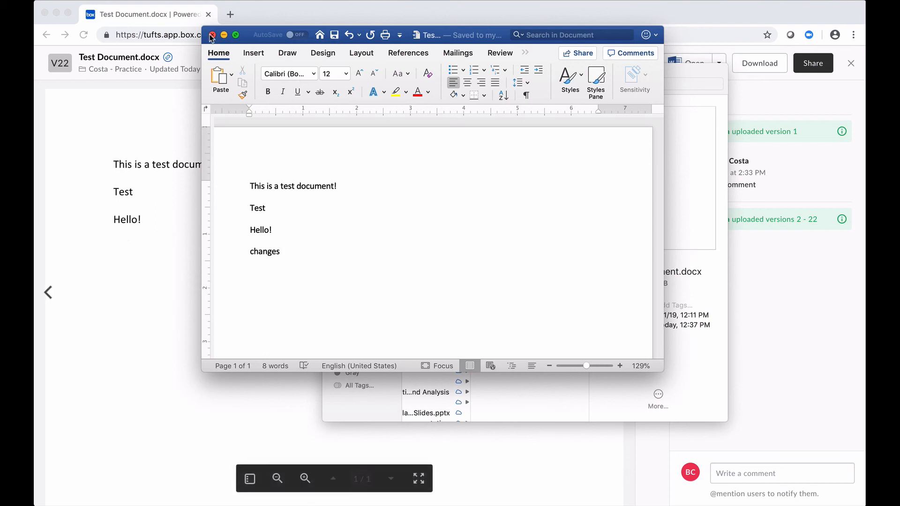
pyautogui.click(212, 36)
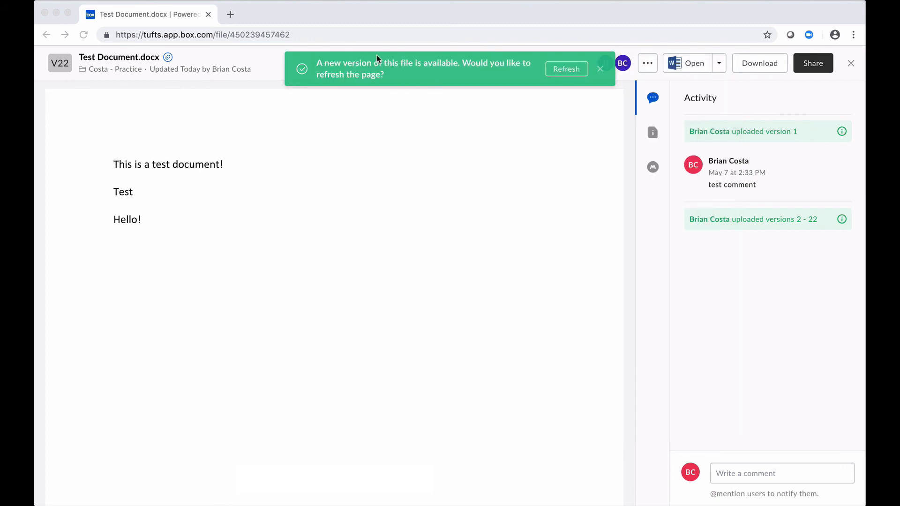
pyautogui.moveTo(539, 66)
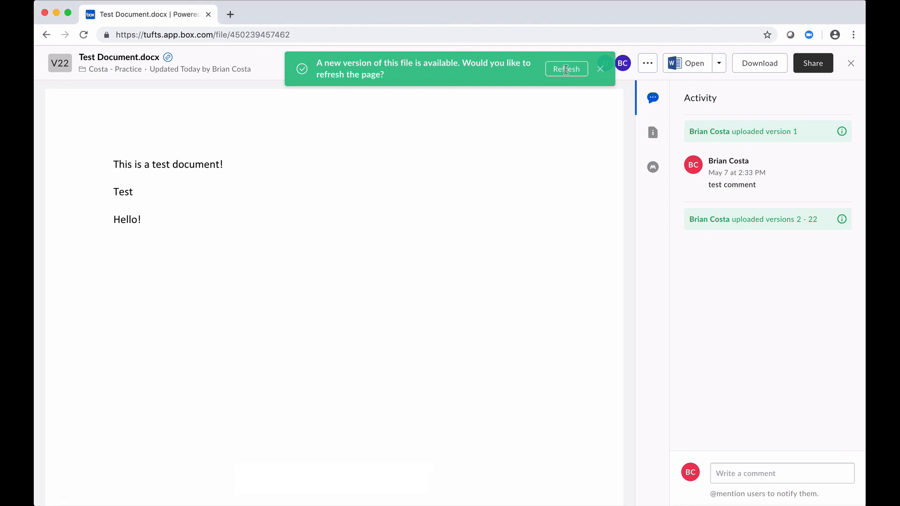
# Refresh the Box page from the new-version banner to load version 23.
pyautogui.click(565, 69)
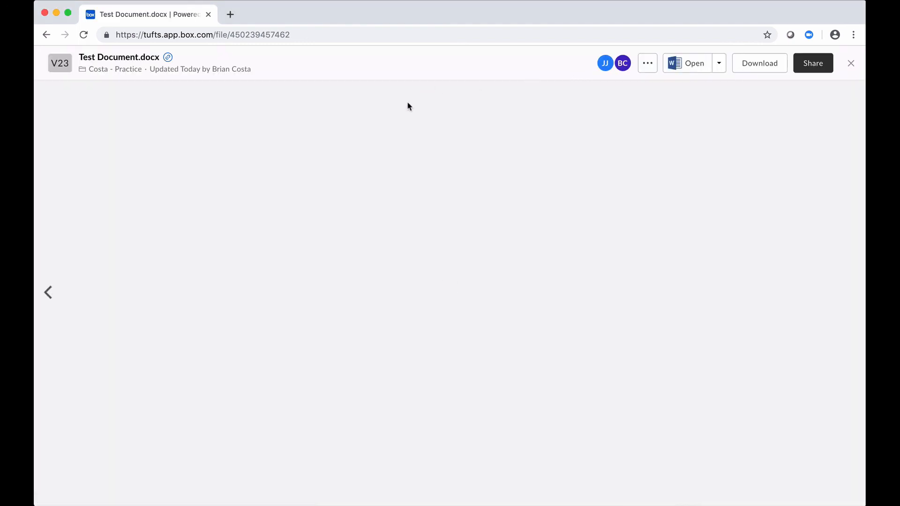